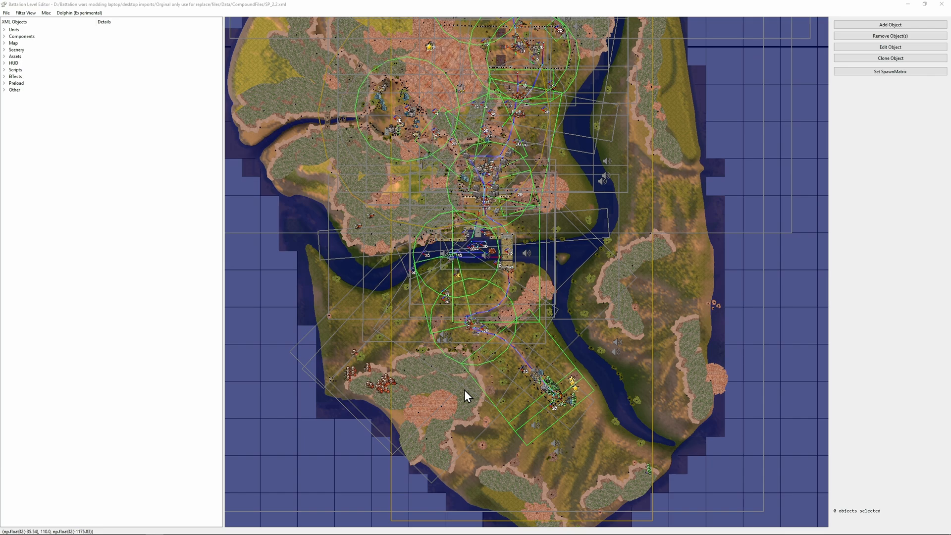
{"action": "mouse_move", "coordinate": [367, 224]}
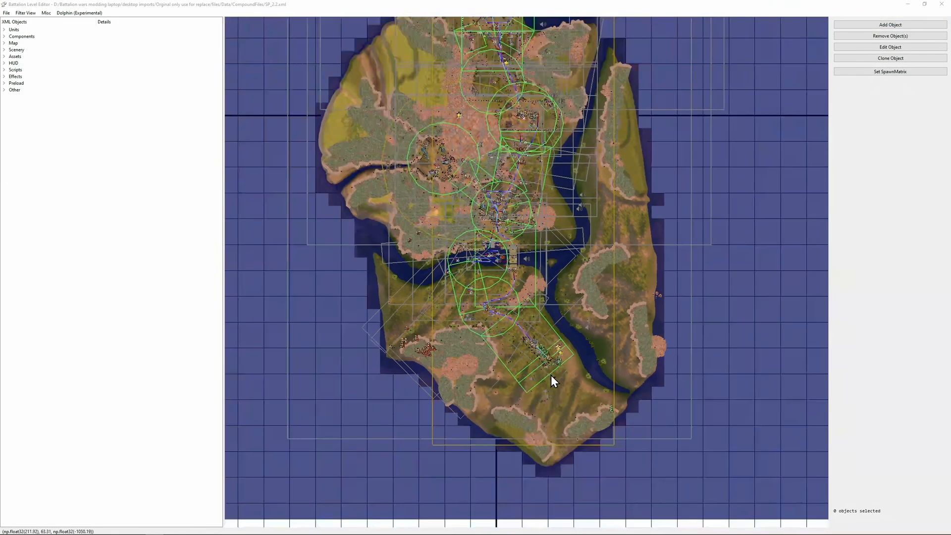
Zoom out over the island and box-select all 1932 objects on the SP_2.2 map.
{"action": "scroll", "scroll_direction": "down", "scroll_amount": 3}
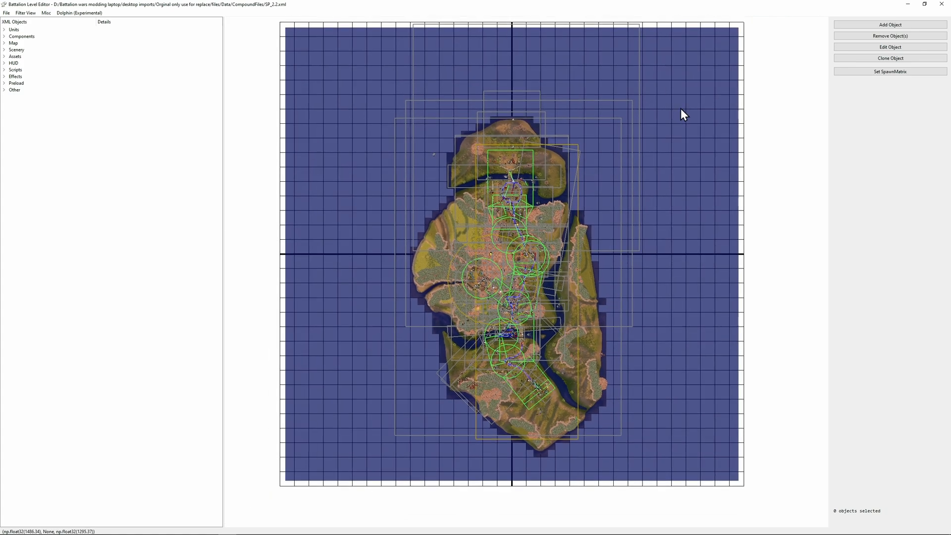
{"action": "left_click_drag", "start_coordinate": [684, 116], "coordinate": [361, 473]}
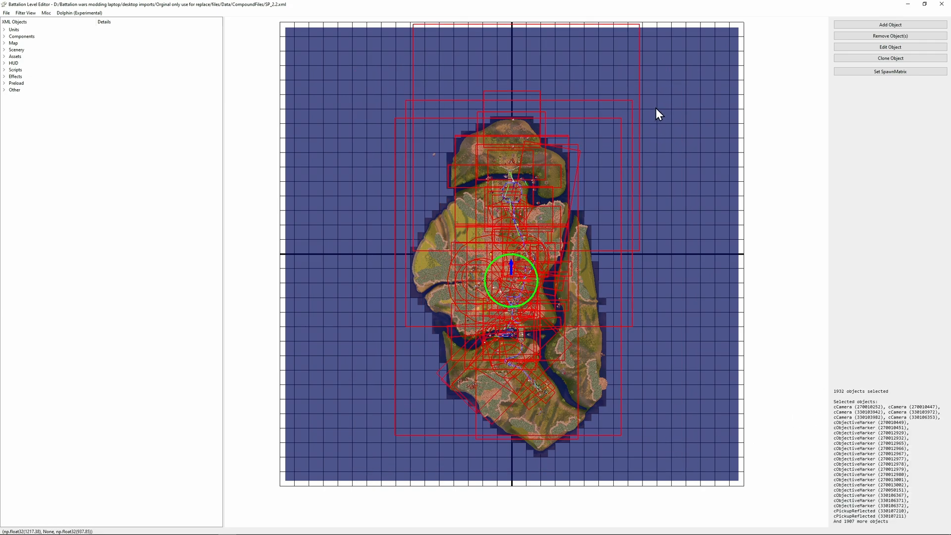
{"action": "mouse_move", "coordinate": [363, 213]}
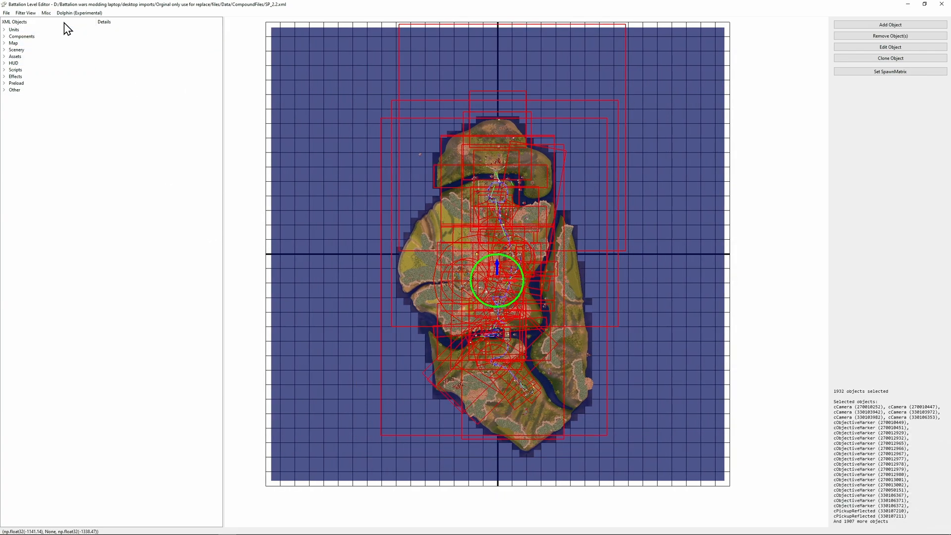
Switch the map to the 3D perspective view from the Misc menu.
{"action": "left_click", "coordinate": [46, 13]}
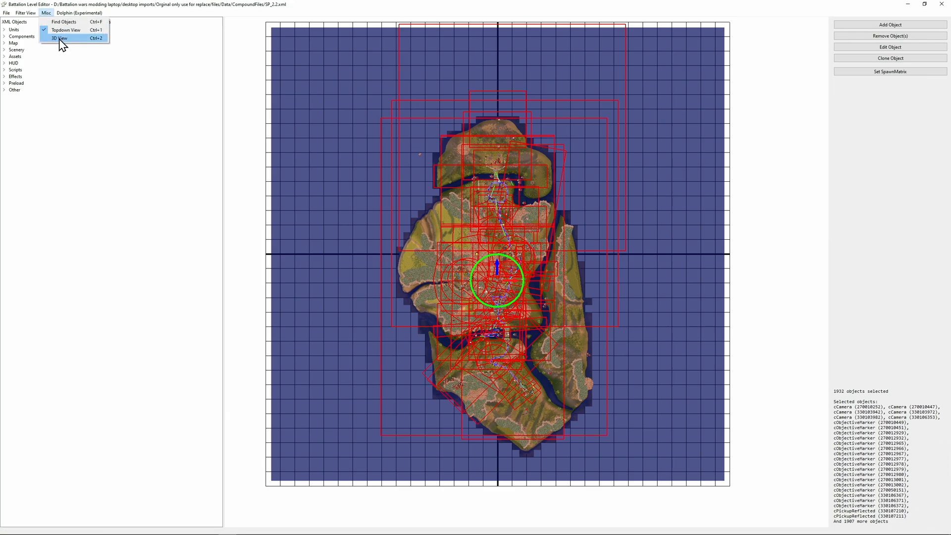
{"action": "left_click", "coordinate": [59, 38]}
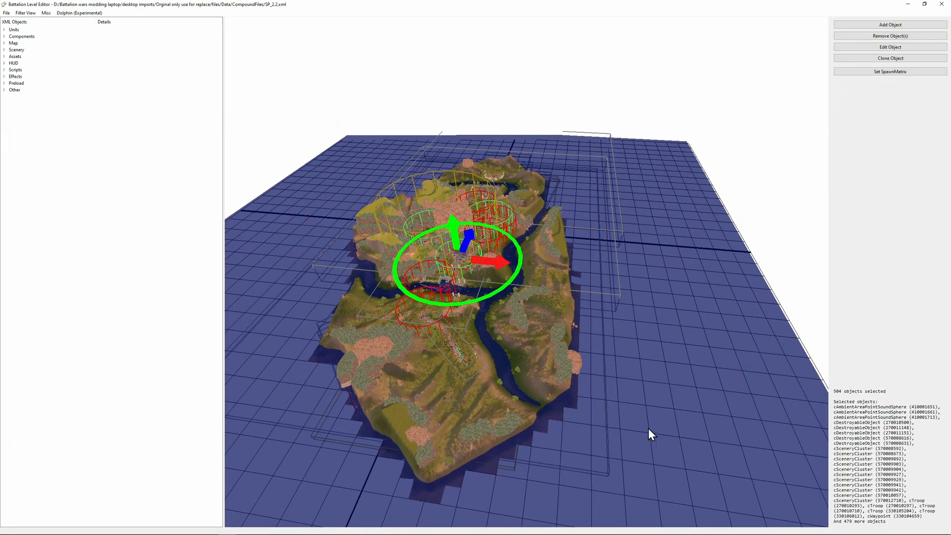
{"action": "mouse_move", "coordinate": [855, 402]}
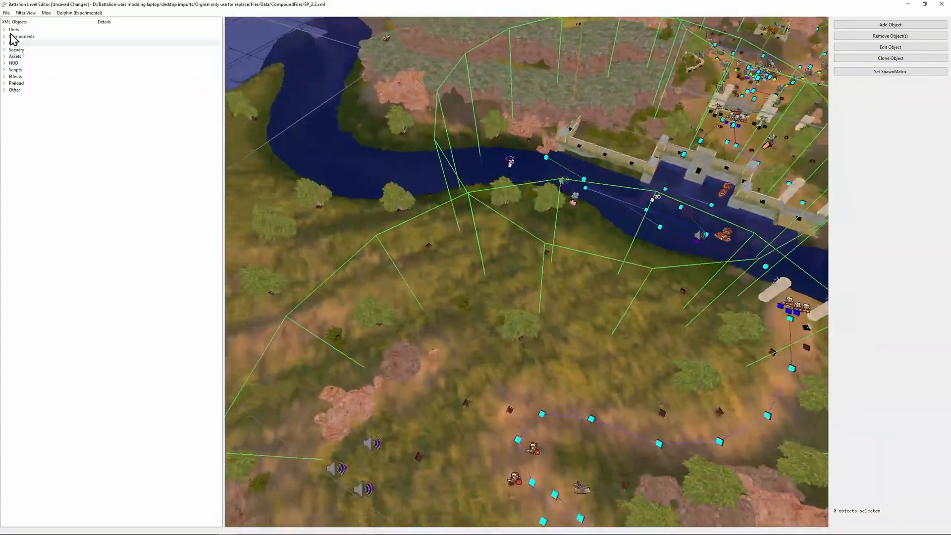
Inspect cDamageArmourBonus(280010994)'s XML, searching it for 'player', then close it.
{"action": "left_click", "coordinate": [5, 29]}
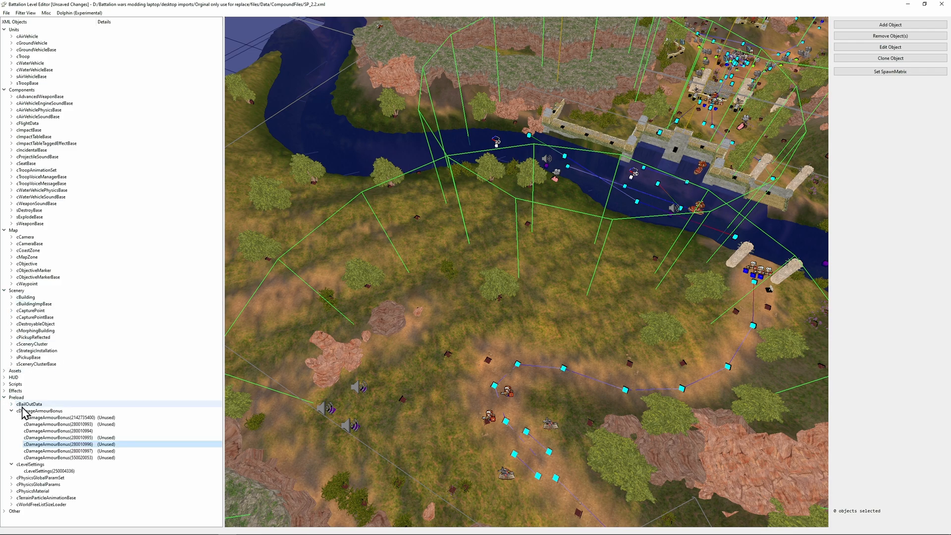
{"action": "left_click", "coordinate": [55, 430]}
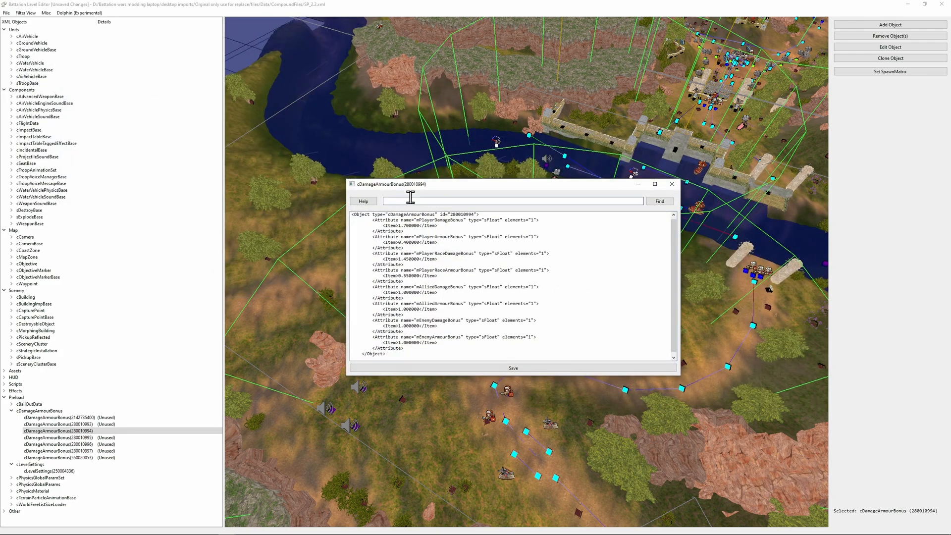
{"action": "type", "text": "player"}
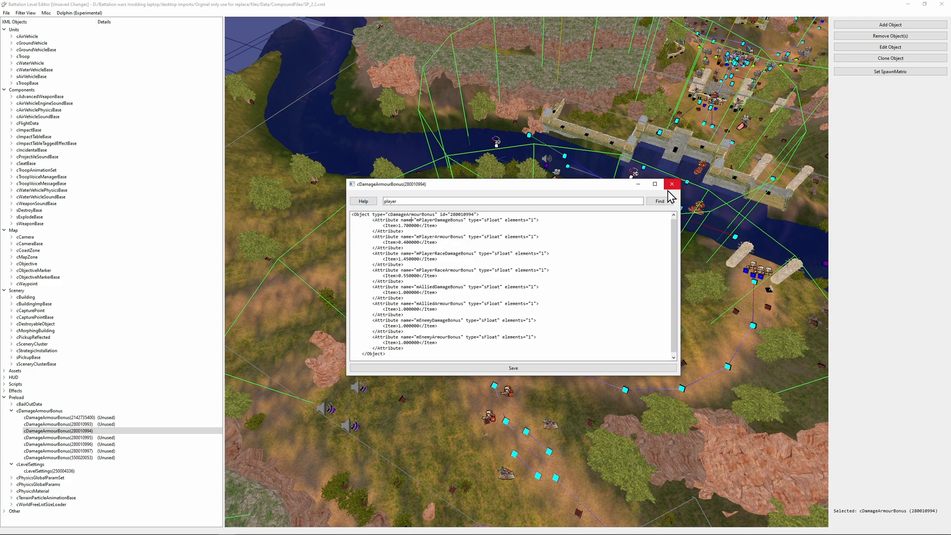
{"action": "left_click", "coordinate": [671, 184]}
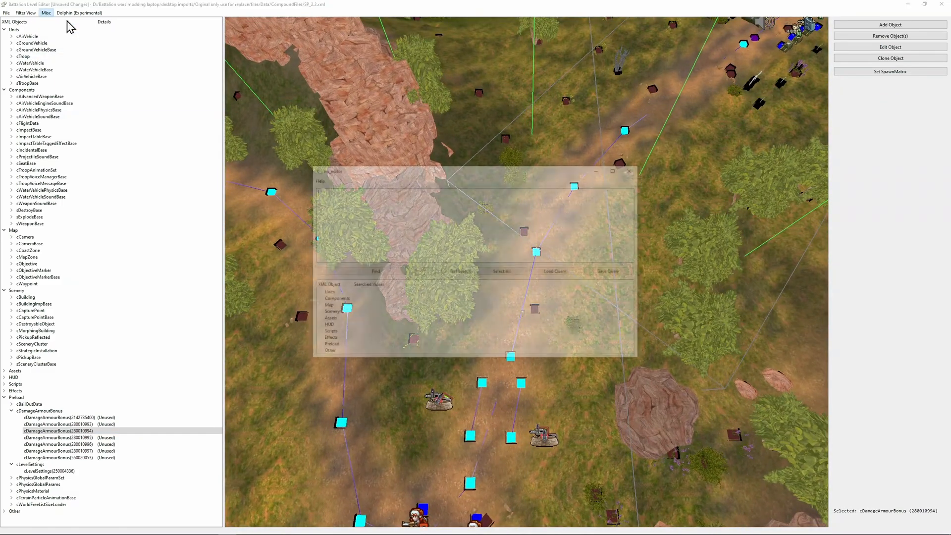
Bring up the Find Objects window and clear its help text.
{"action": "left_click", "coordinate": [321, 181]}
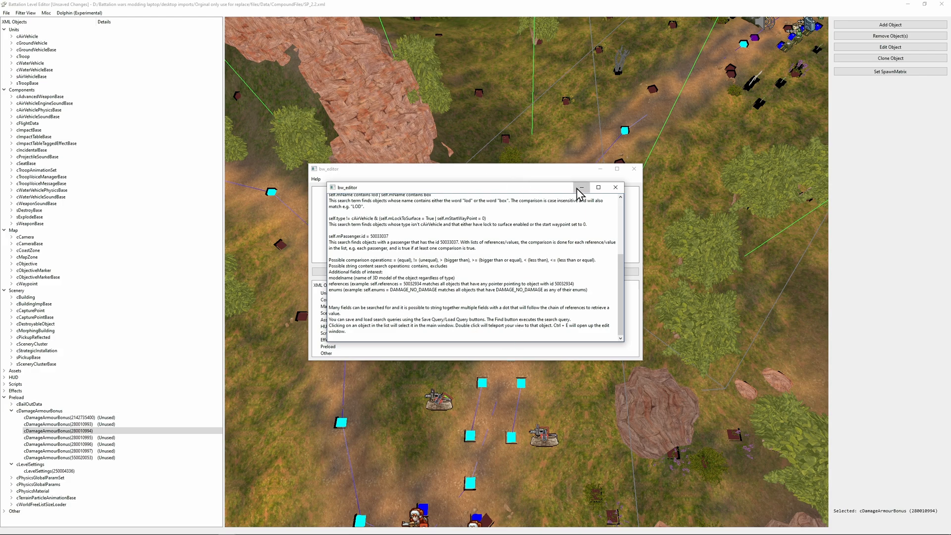
{"action": "left_click", "coordinate": [581, 186]}
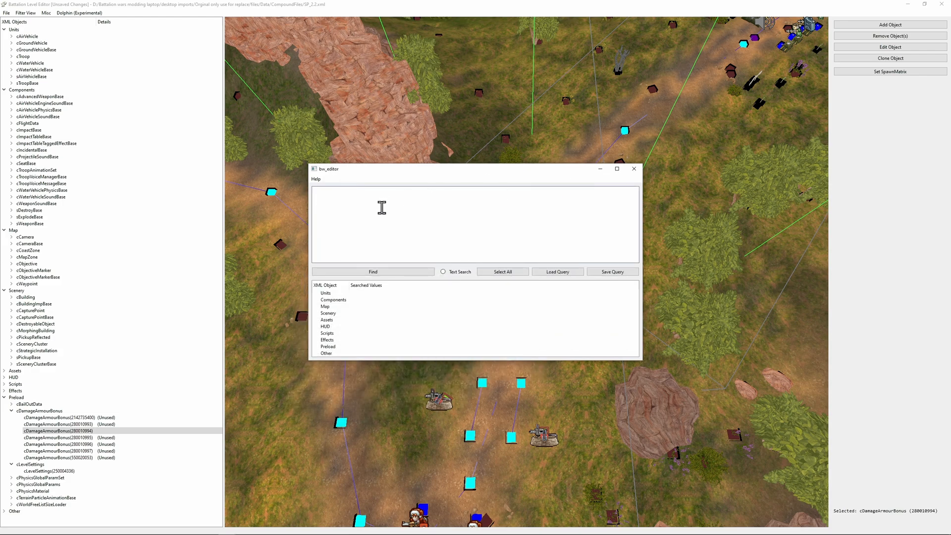
{"action": "mouse_move", "coordinate": [276, 260]}
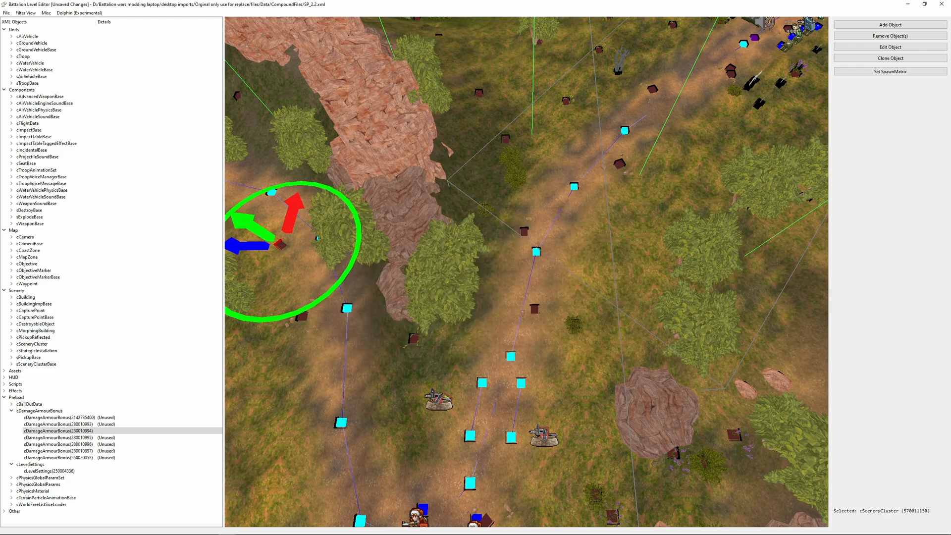
{"action": "left_click", "coordinate": [889, 47]}
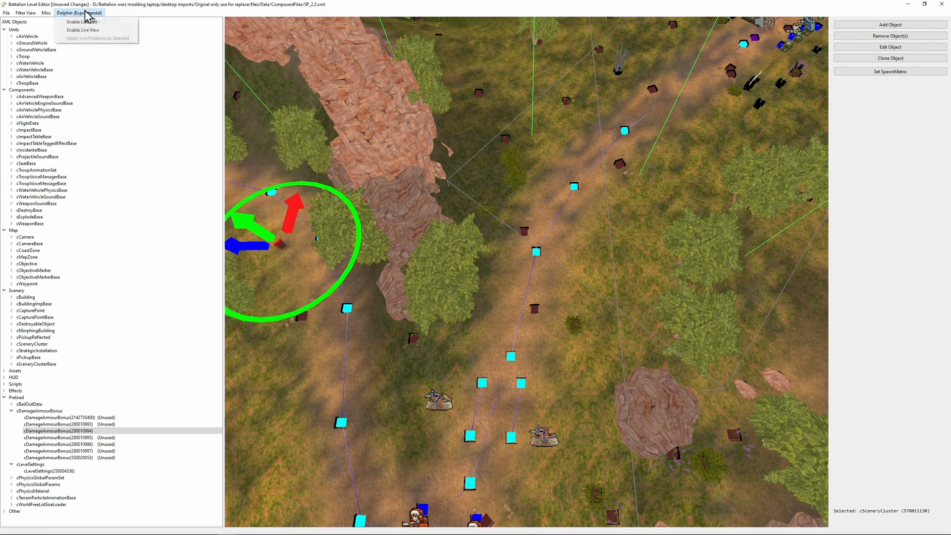
{"action": "left_click", "coordinate": [79, 13]}
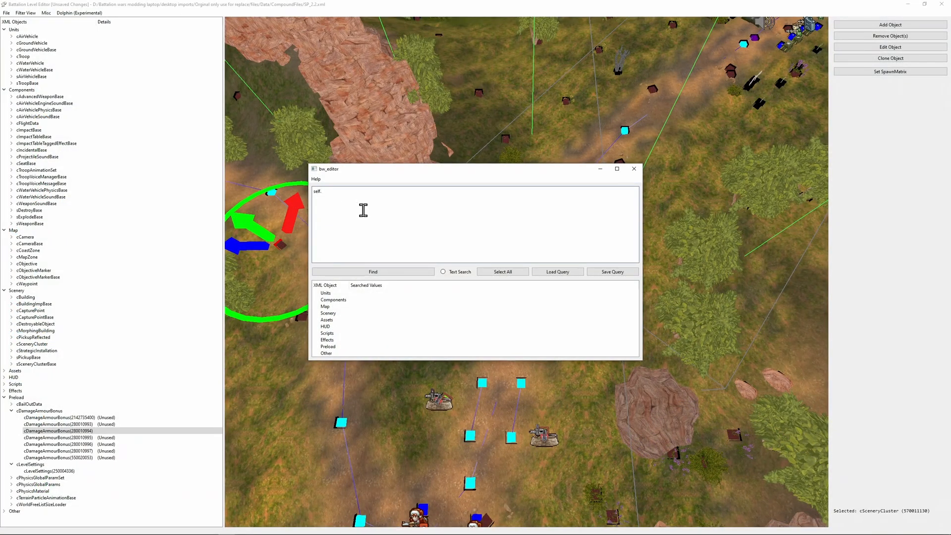
Run the query self.Seed = 0 and review the matching scenery clusters.
{"action": "type", "text": "Seed"}
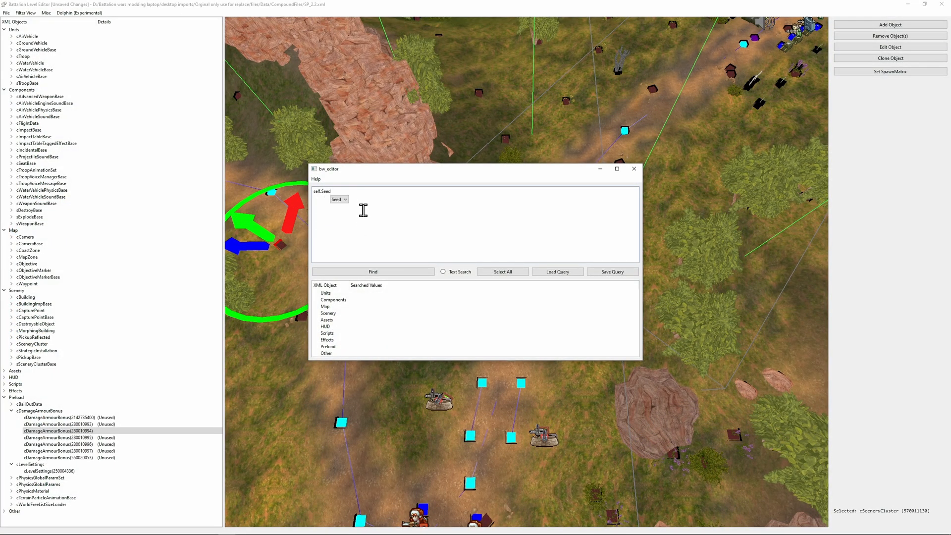
{"action": "type", "text": "= 0"}
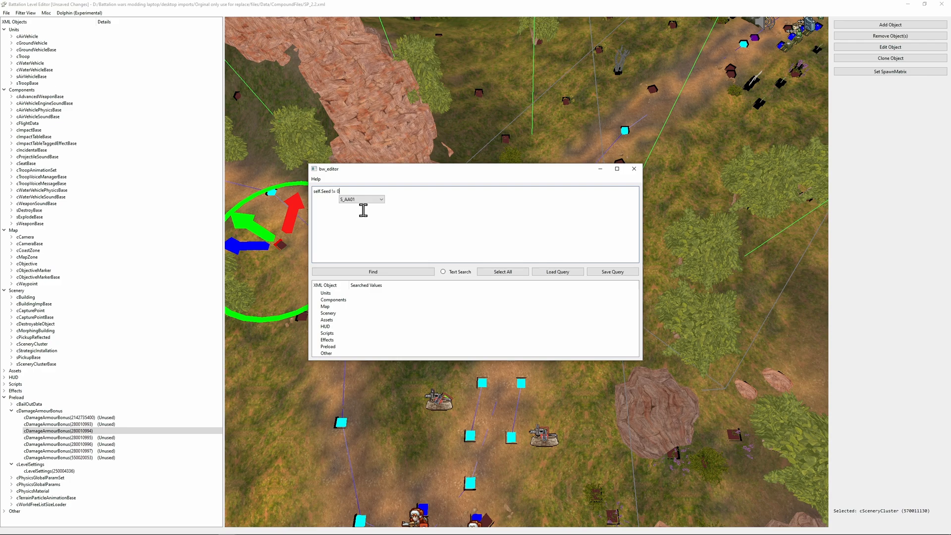
{"action": "left_click", "coordinate": [373, 271]}
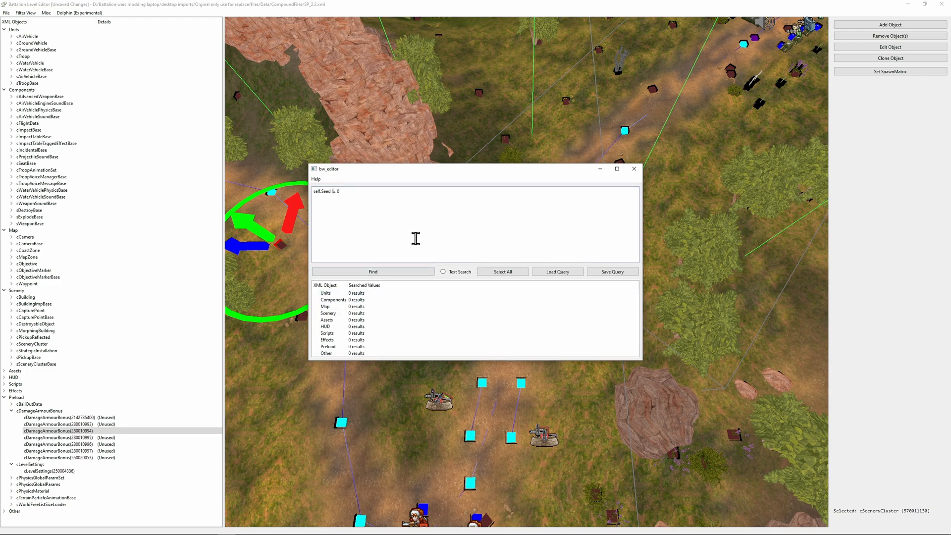
{"action": "left_click", "coordinate": [372, 271]}
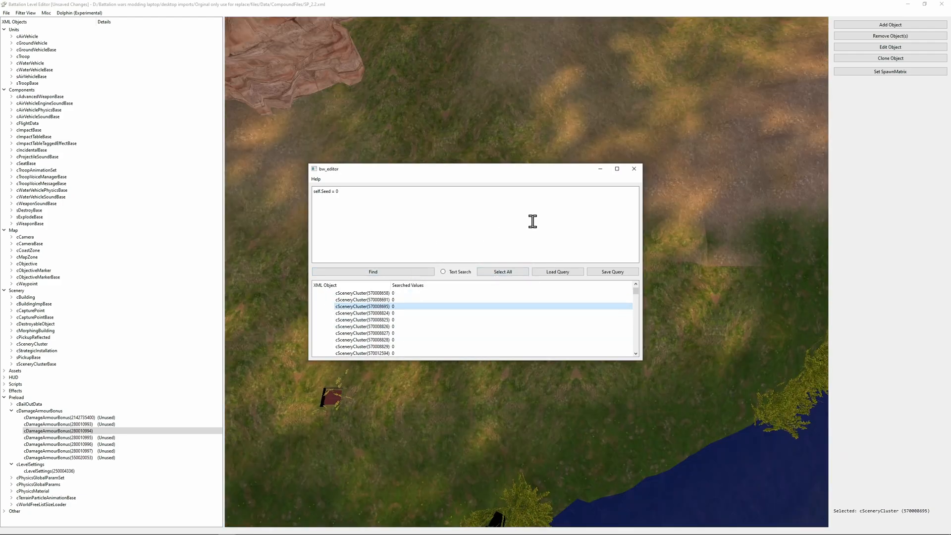
{"action": "left_click_drag", "start_coordinate": [425, 169], "coordinate": [355, 263]}
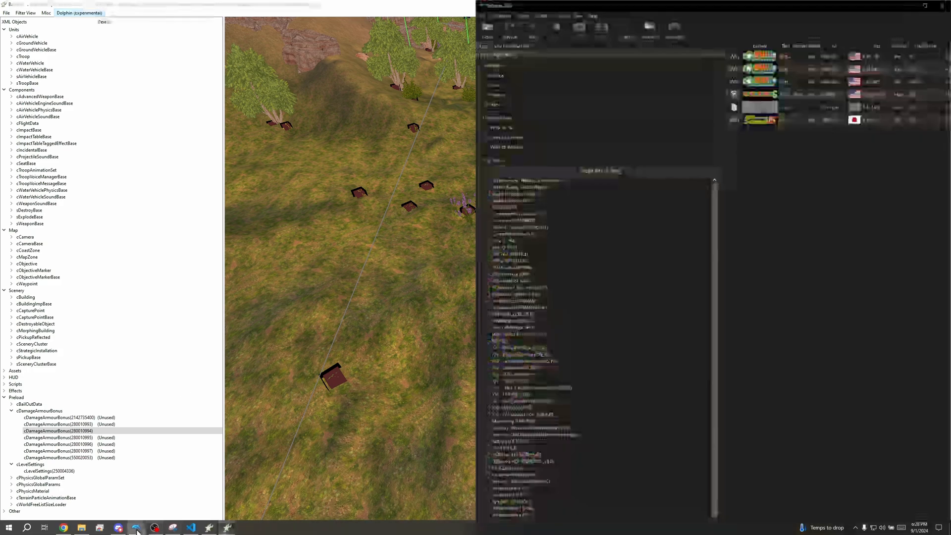
Bring up Dolphin and start a Battalion Wars 2 campaign mission.
{"action": "left_click", "coordinate": [136, 525]}
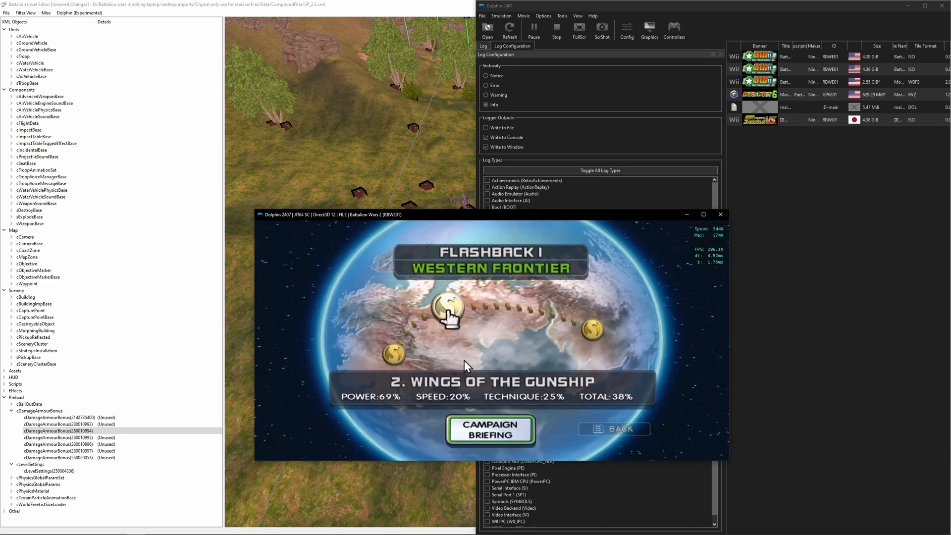
{"action": "left_click", "coordinate": [490, 429]}
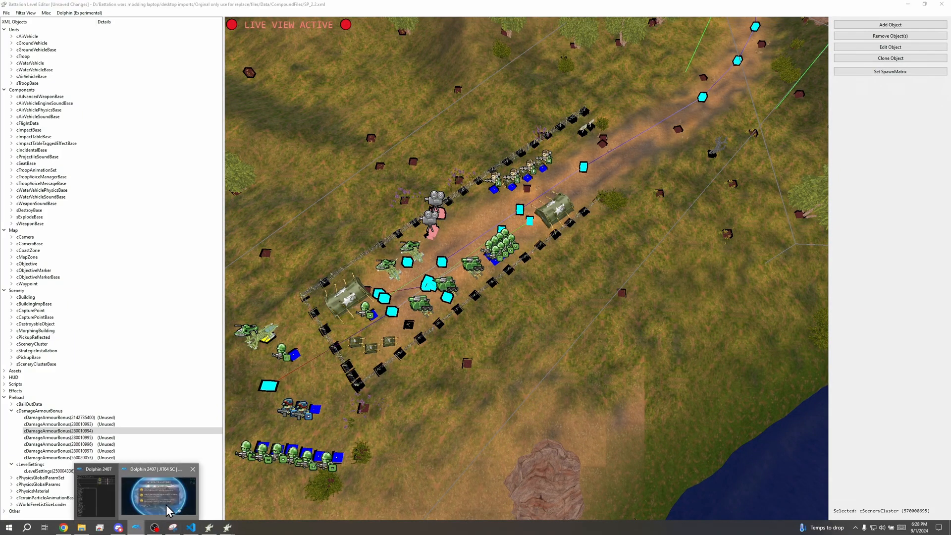
Switch to the running game window so Live View mirrors the mission.
{"action": "left_click", "coordinate": [157, 491]}
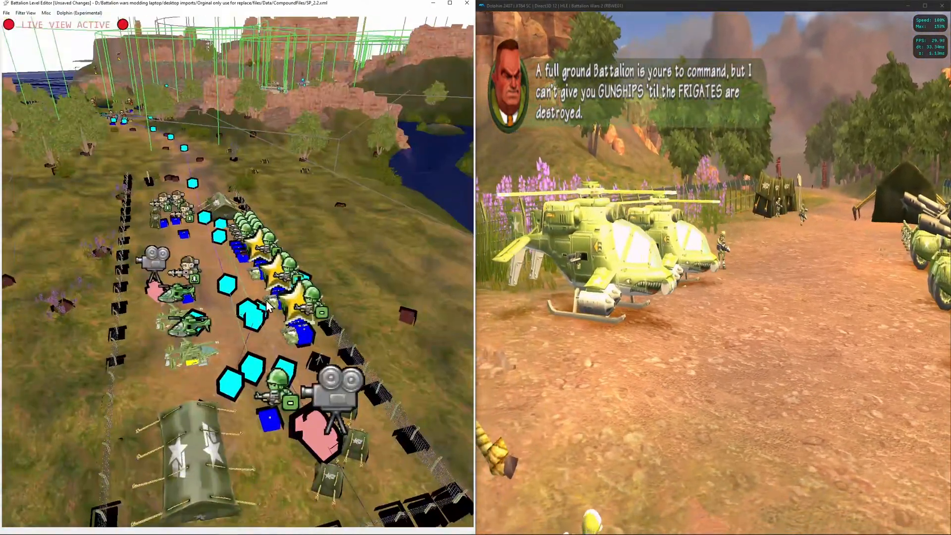
Enable Live Edit and move the small light tank to a new spot in the base.
{"action": "left_click", "coordinate": [79, 13]}
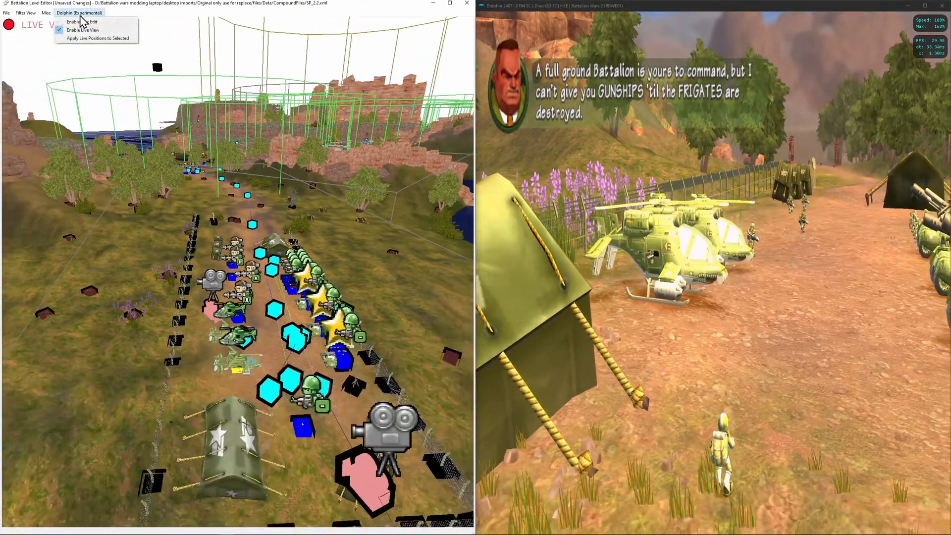
{"action": "left_click", "coordinate": [78, 21]}
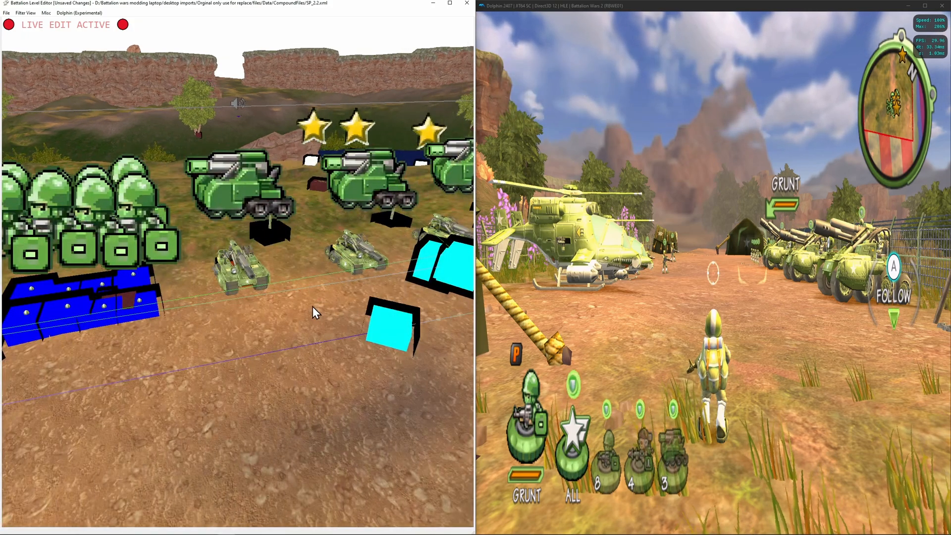
{"action": "left_click", "coordinate": [237, 188]}
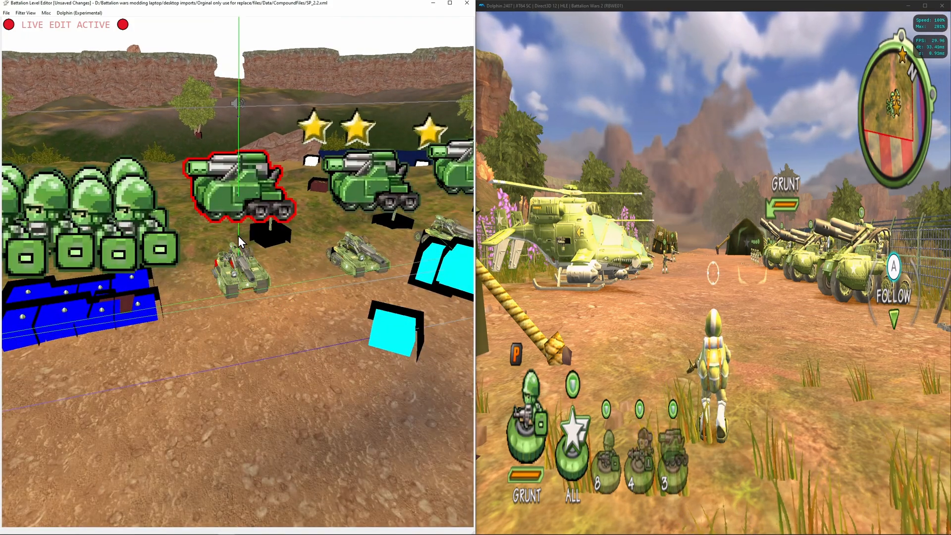
{"action": "left_click", "coordinate": [239, 276]}
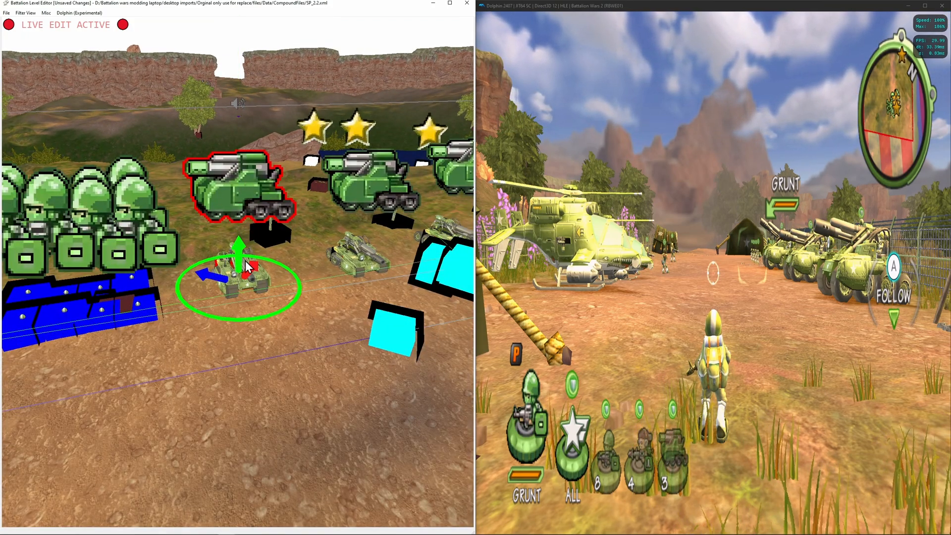
{"action": "left_click_drag", "start_coordinate": [238, 249], "coordinate": [238, 52]}
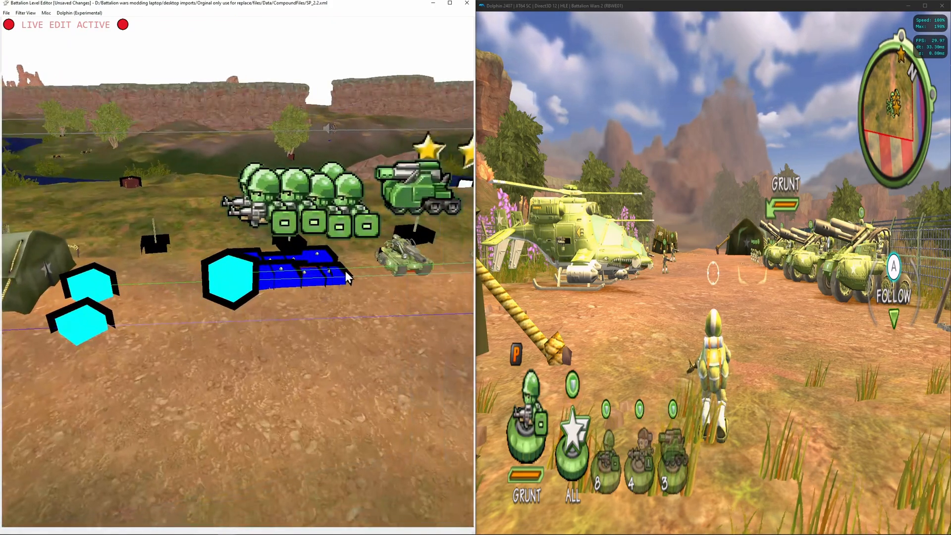
{"action": "left_click", "coordinate": [340, 279]}
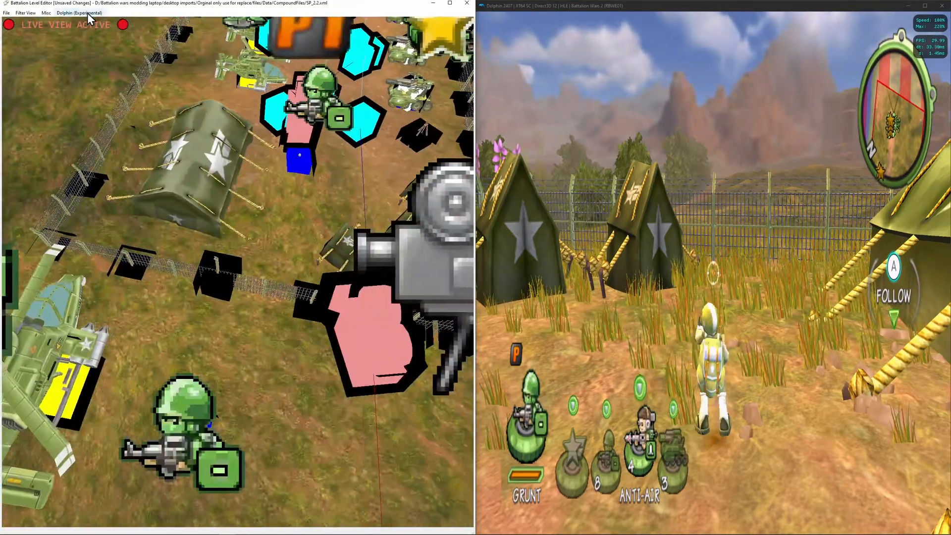
Hide all object categories via Filter View and select a fence section.
{"action": "left_click", "coordinate": [79, 12]}
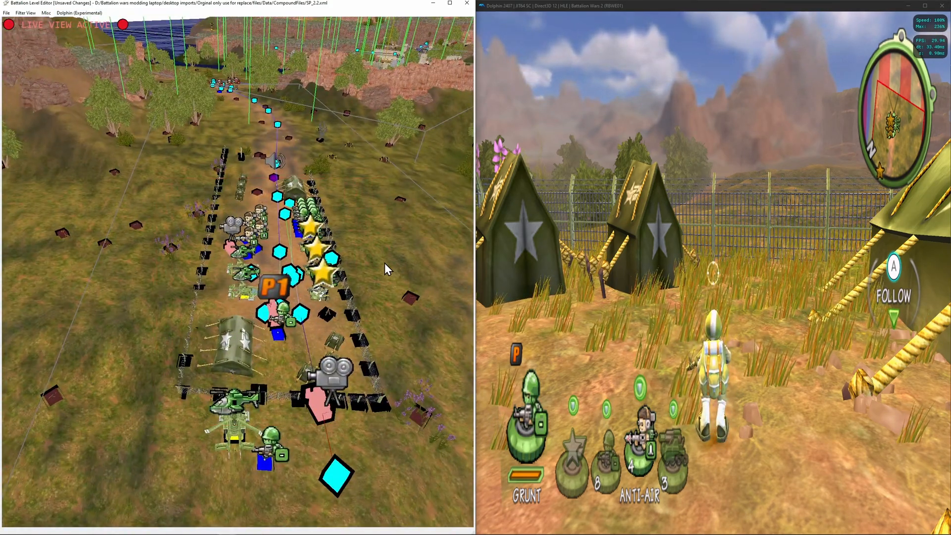
{"action": "left_click", "coordinate": [25, 13]}
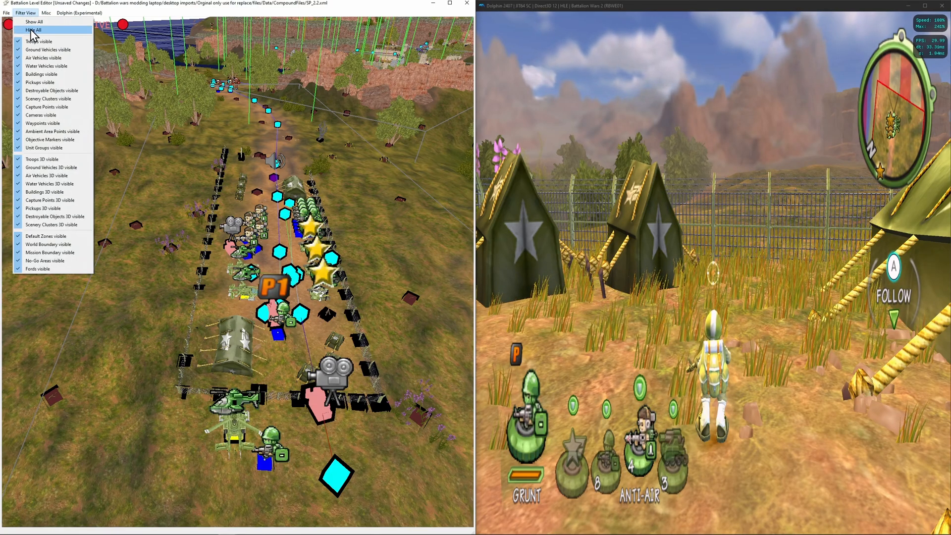
{"action": "left_click", "coordinate": [33, 30]}
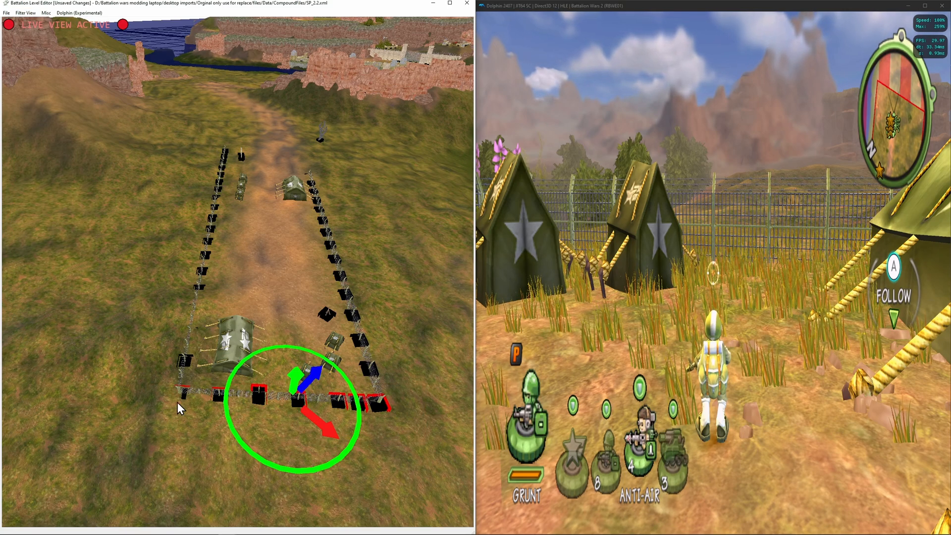
{"action": "left_click", "coordinate": [79, 13]}
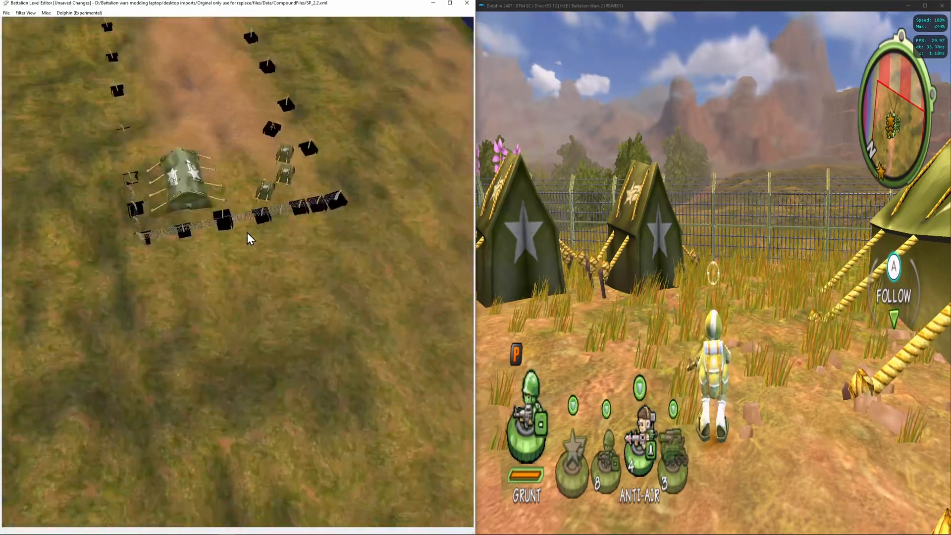
Show all object categories again via Filter View.
{"action": "left_click", "coordinate": [78, 13]}
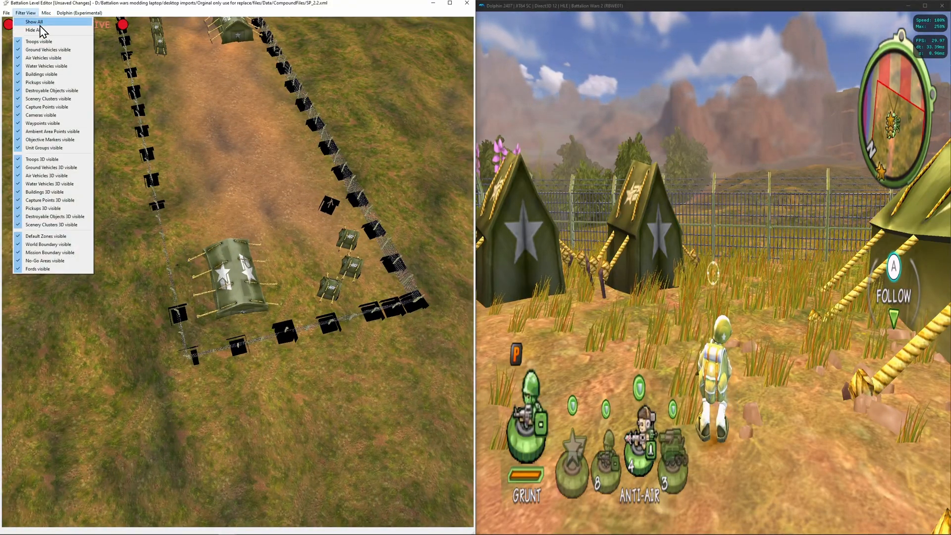
{"action": "left_click", "coordinate": [34, 22]}
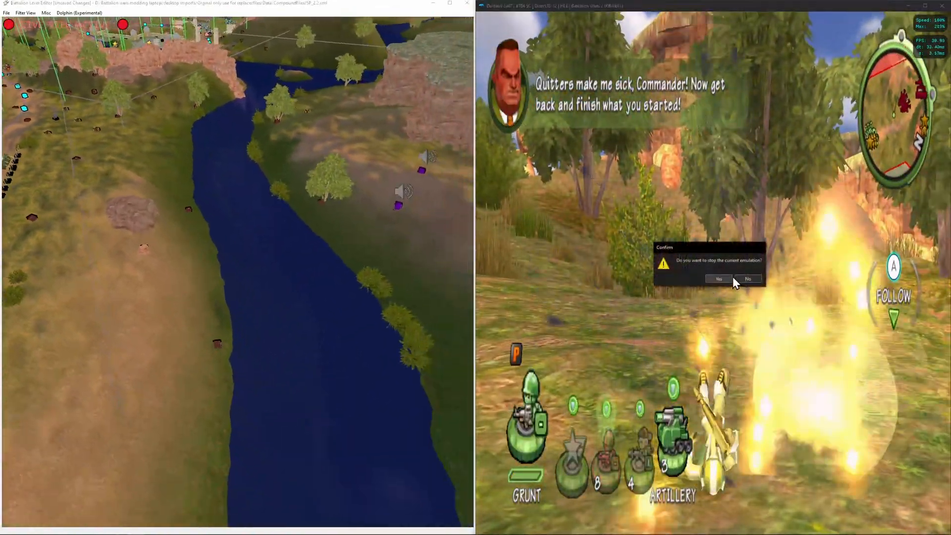
Confirm stopping the Dolphin emulation and return to the editor.
{"action": "left_click", "coordinate": [718, 279]}
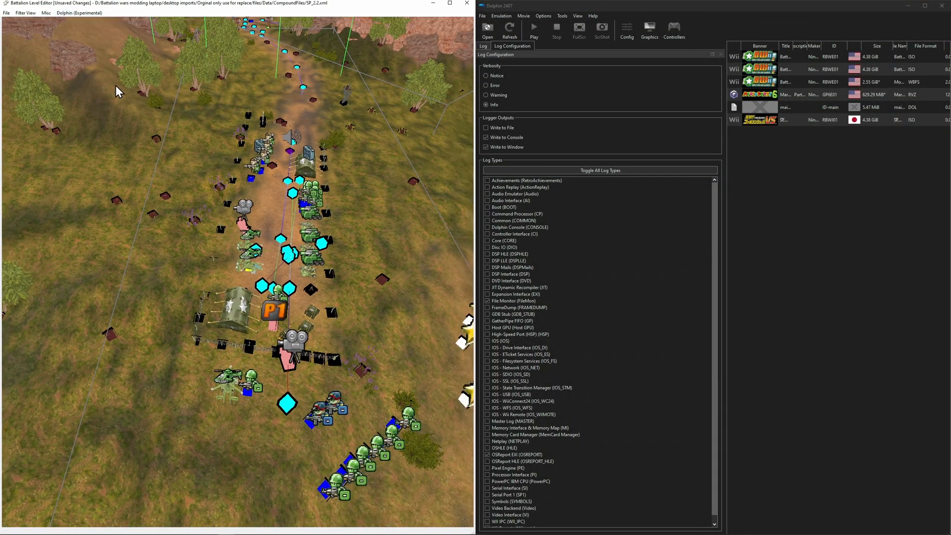
{"action": "left_click", "coordinate": [6, 13]}
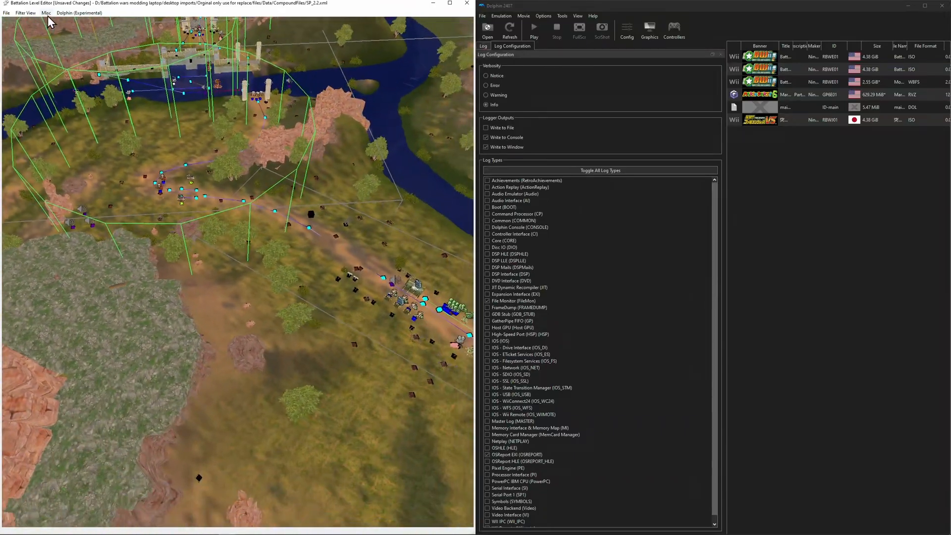
Make World Boundary outlines visible in Filter View and enable Dolphin live view.
{"action": "left_click", "coordinate": [25, 13]}
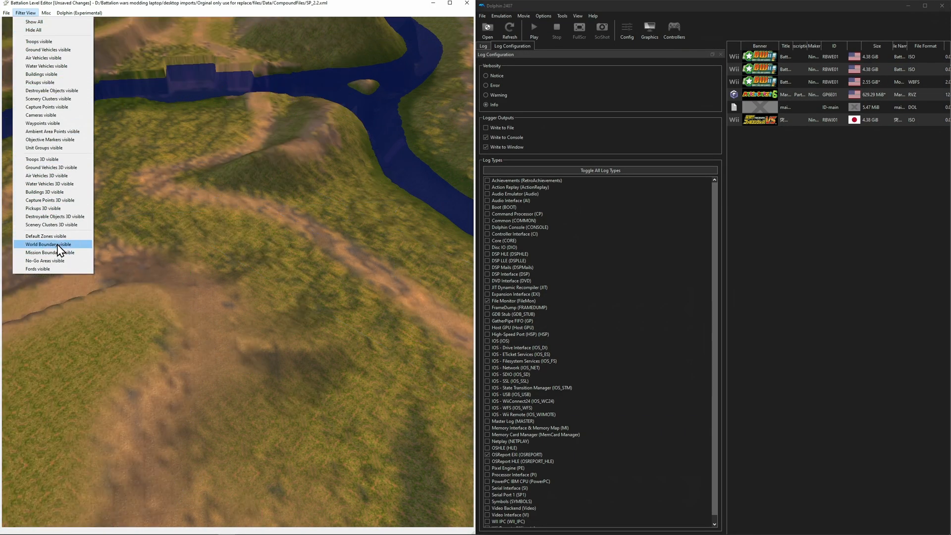
{"action": "left_click", "coordinate": [48, 244]}
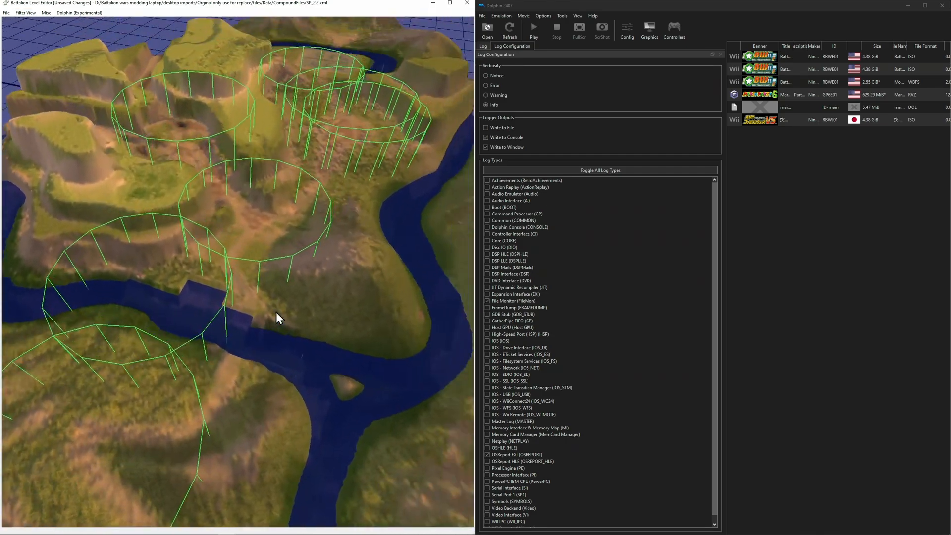
{"action": "left_click", "coordinate": [79, 13]}
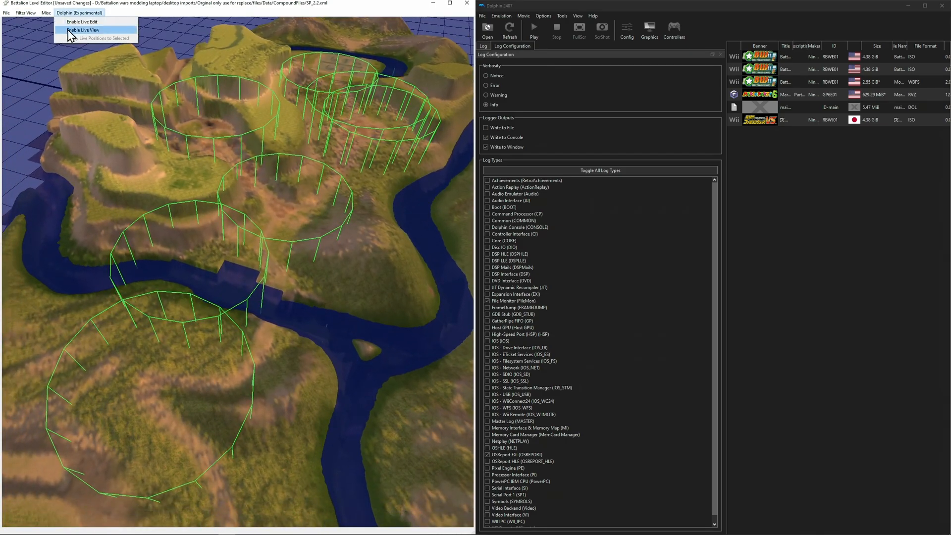
{"action": "left_click", "coordinate": [25, 13]}
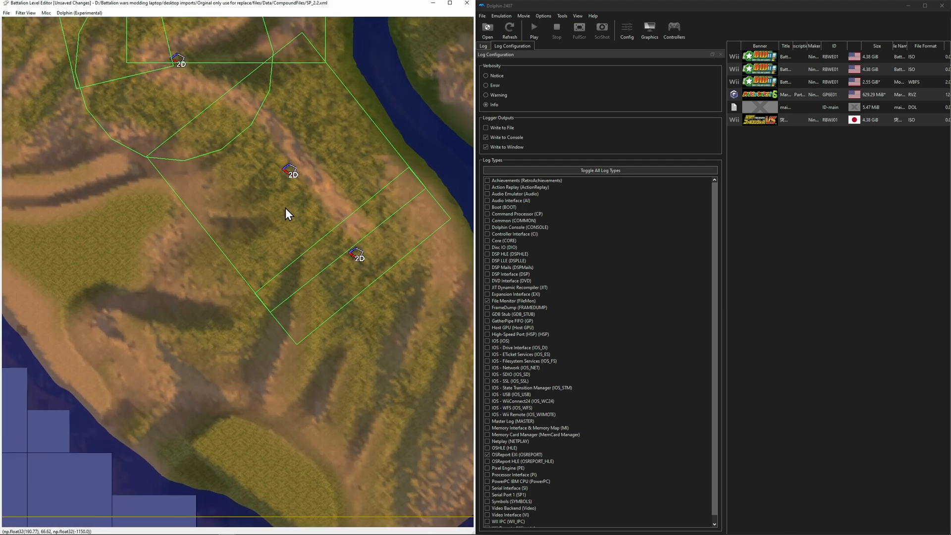
Select the rectangular boundary zone and drag it up toward the river.
{"action": "left_click_drag", "start_coordinate": [289, 214], "coordinate": [297, 326]}
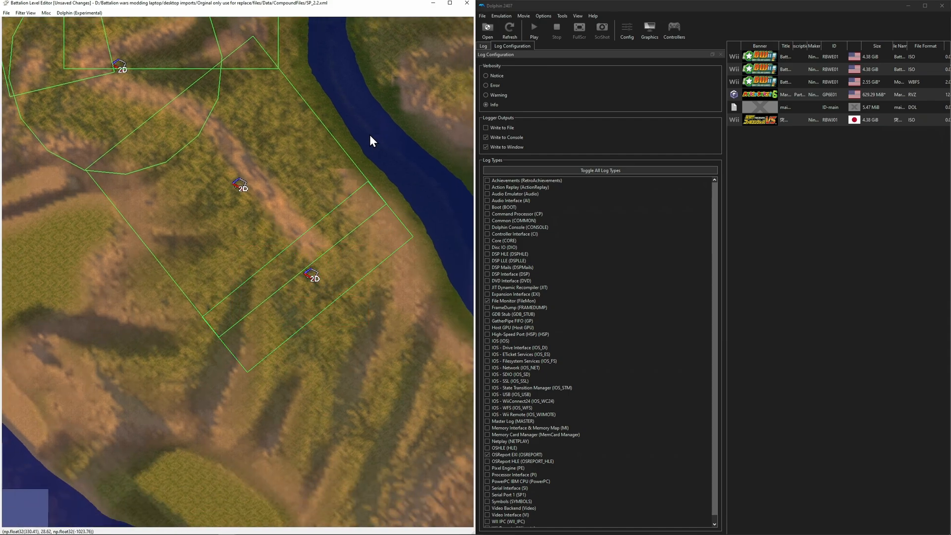
{"action": "left_click", "coordinate": [272, 238]}
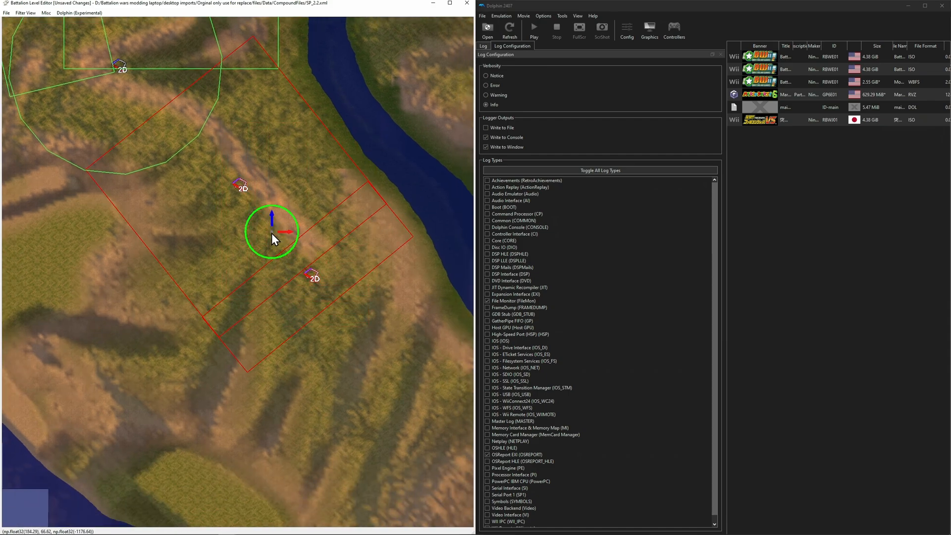
{"action": "left_click_drag", "start_coordinate": [273, 233], "coordinate": [449, 66]}
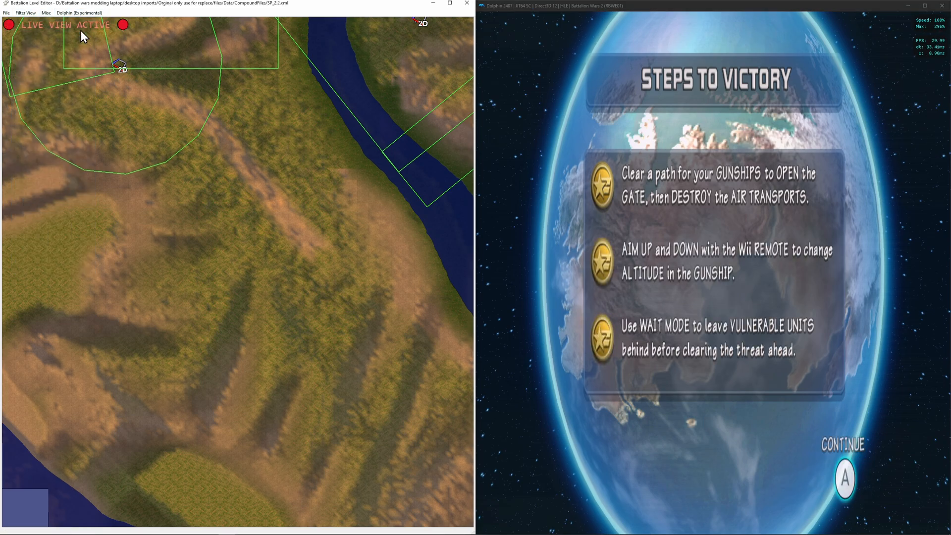
{"action": "left_click", "coordinate": [25, 13]}
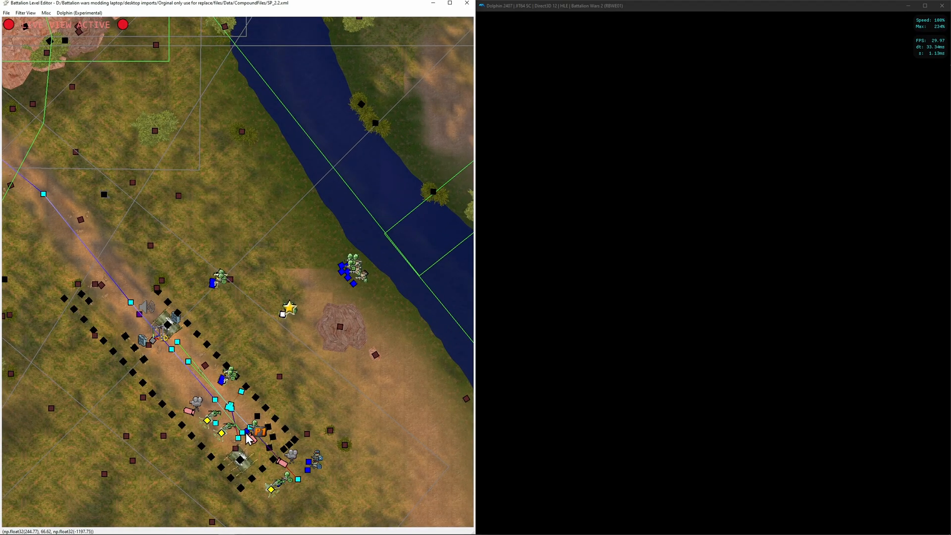
{"action": "left_click", "coordinate": [252, 436]}
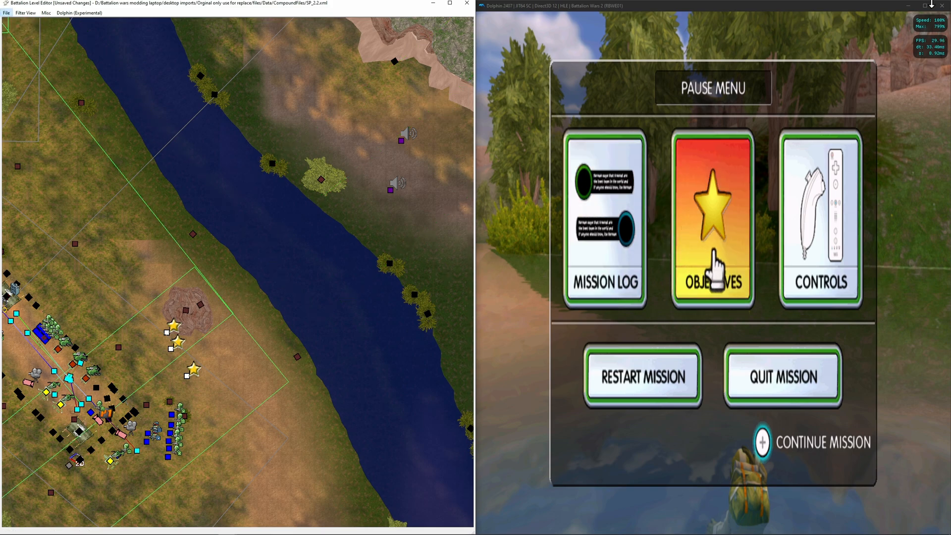
Reload the SP_2.2.xml level from the modding laptop folder.
{"action": "left_click", "coordinate": [6, 12]}
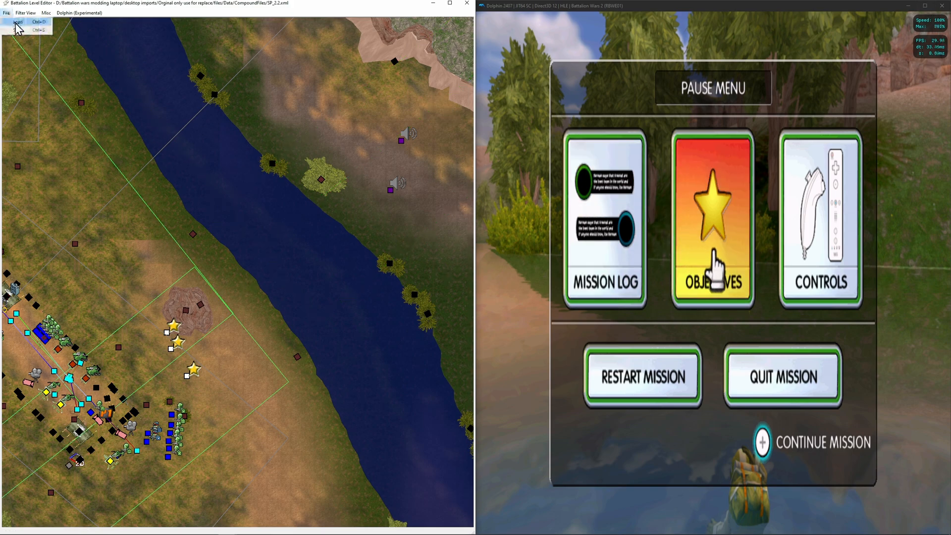
{"action": "left_click", "coordinate": [19, 22]}
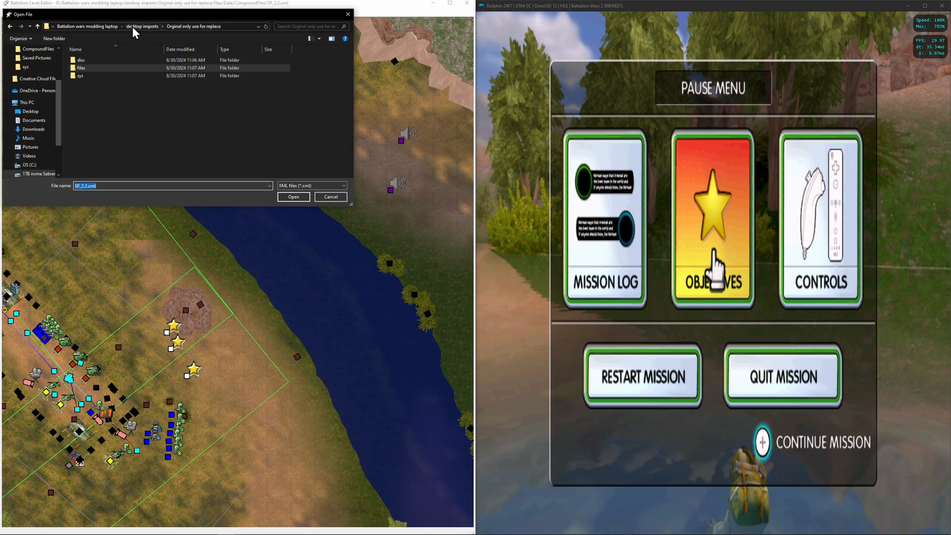
{"action": "left_click", "coordinate": [143, 26]}
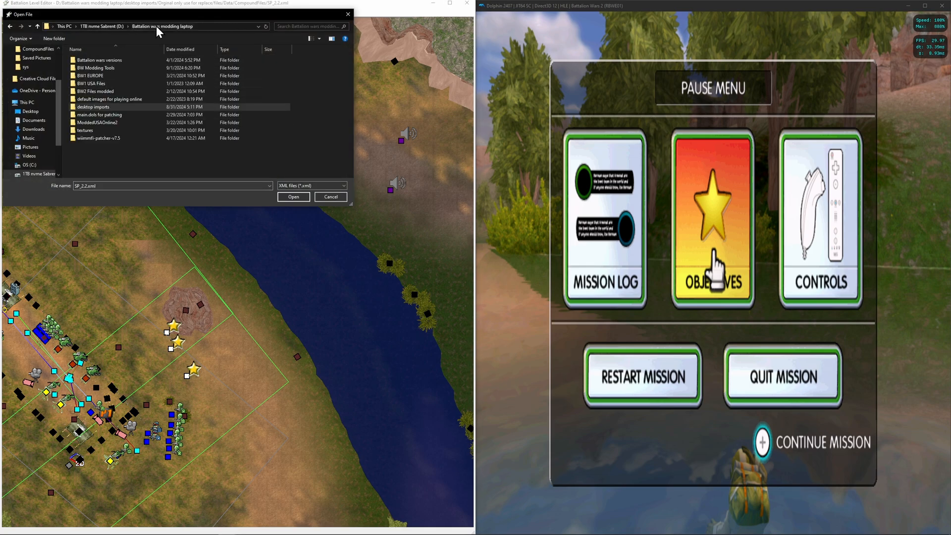
{"action": "double_click", "coordinate": [88, 75]}
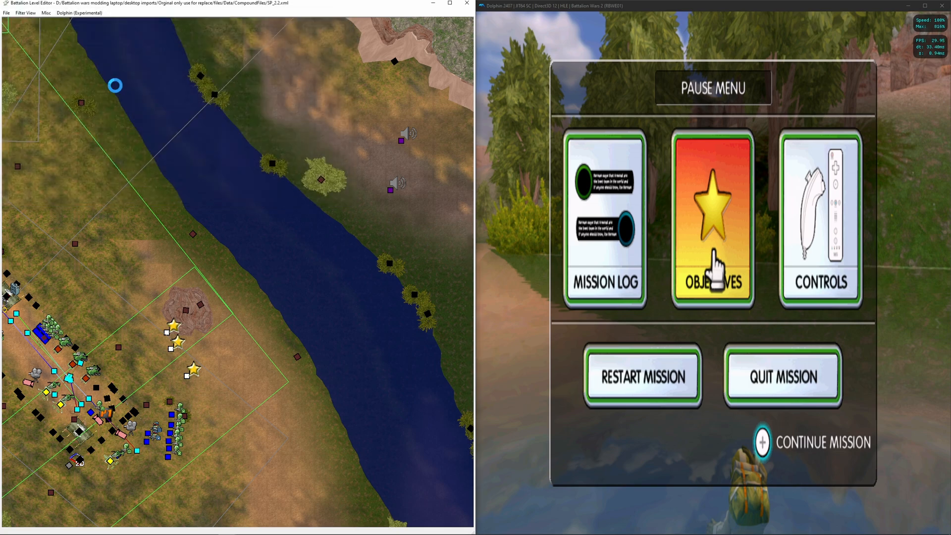
Shut down the running Battalion Wars 2 game in Dolphin.
{"action": "left_click", "coordinate": [713, 221]}
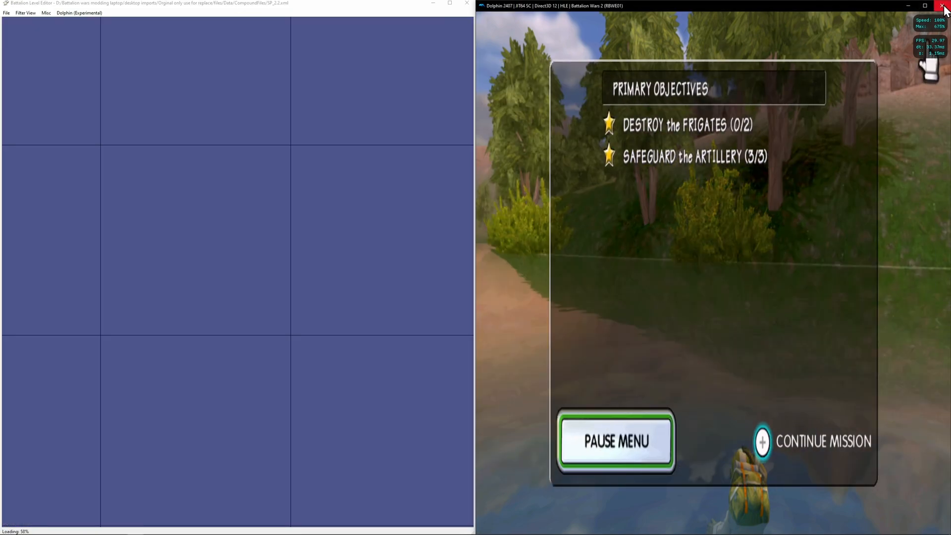
{"action": "left_click", "coordinate": [944, 5]}
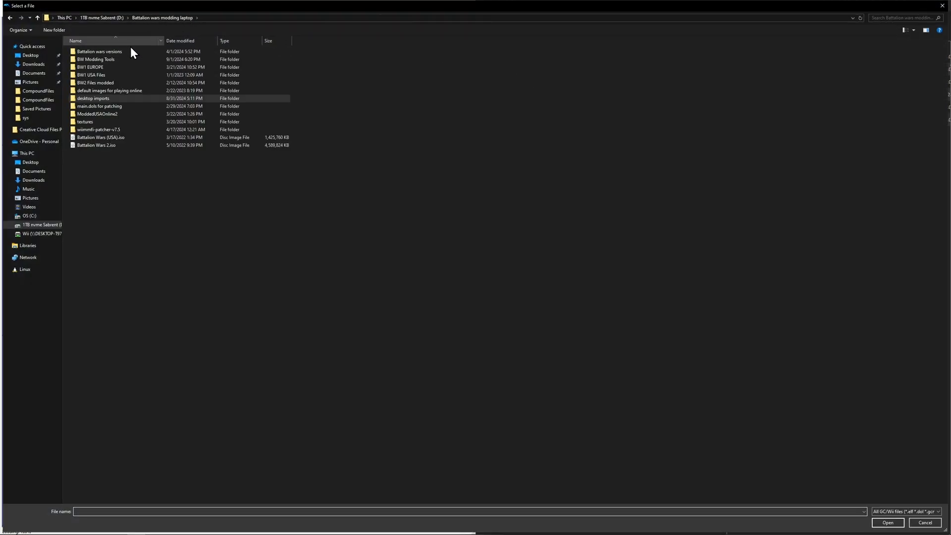
Launch the Battalion Wars 1 EUROPE game files in Dolphin.
{"action": "double_click", "coordinate": [89, 67]}
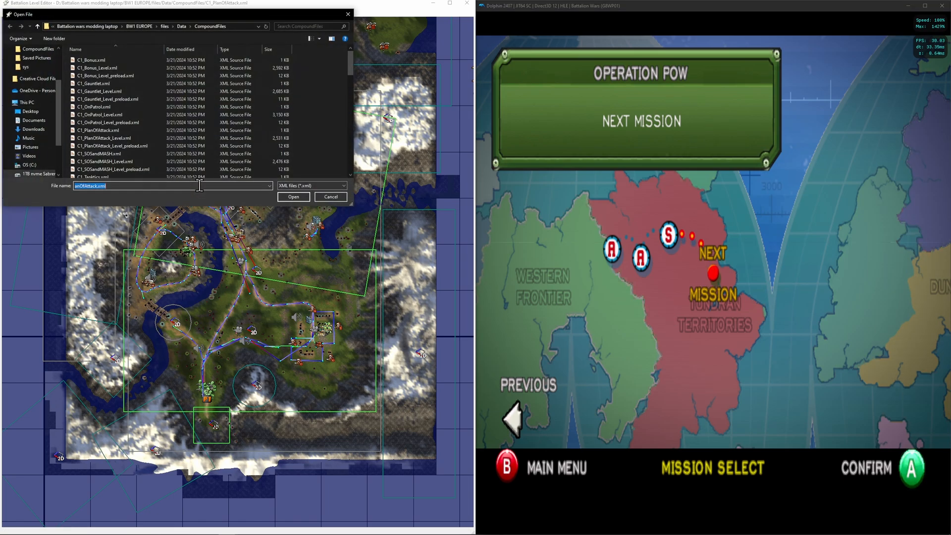
Load C1_OnPatrol.xml from the CompoundFiles folder.
{"action": "left_click", "coordinate": [292, 196]}
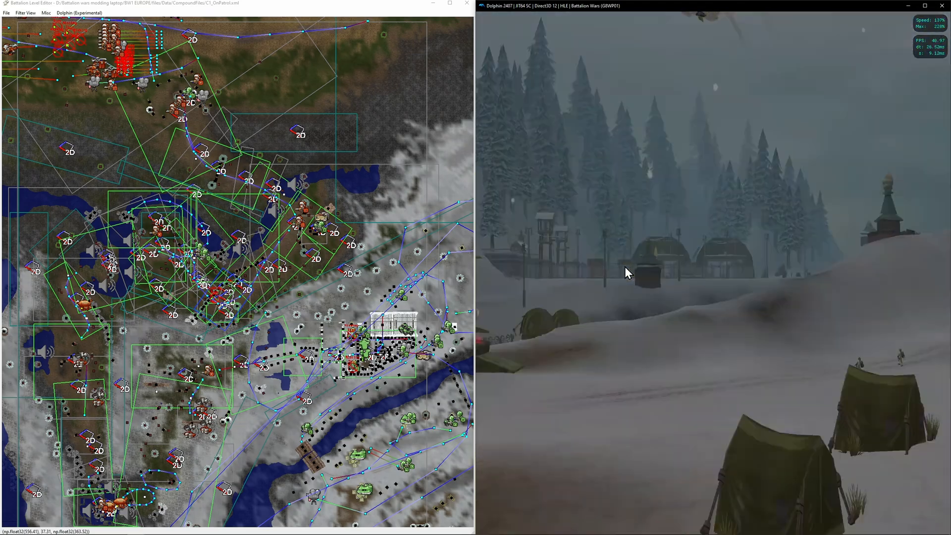
Enable live view of the running game and select the unit marker near the dark building.
{"action": "left_click", "coordinate": [79, 13]}
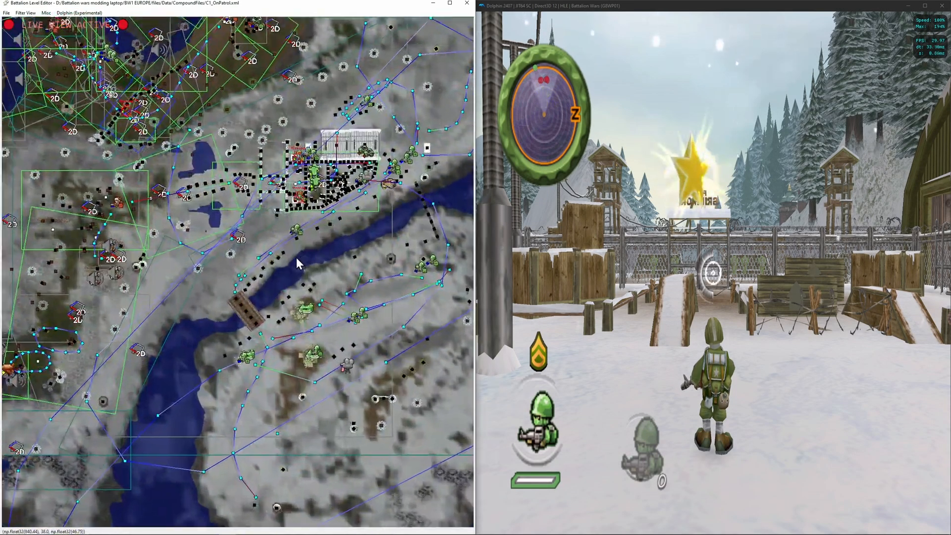
{"action": "left_click", "coordinate": [25, 13]}
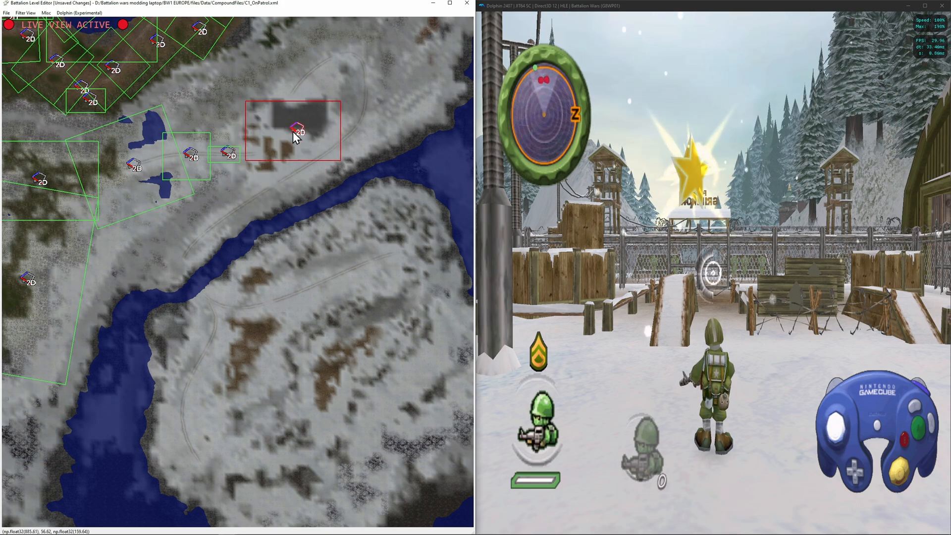
{"action": "left_click", "coordinate": [295, 131]}
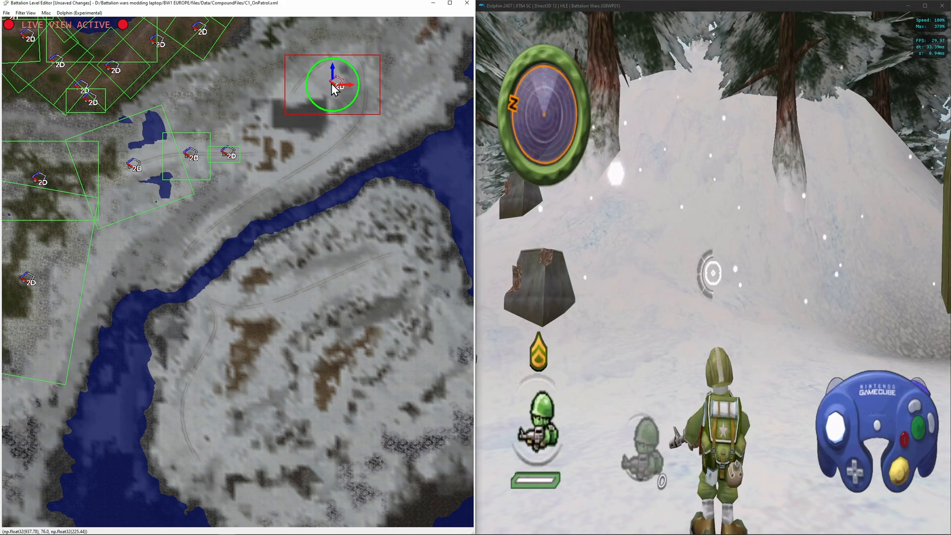
Enable live editing and move the unit marker beside the dark building.
{"action": "left_click_drag", "start_coordinate": [333, 83], "coordinate": [281, 144]}
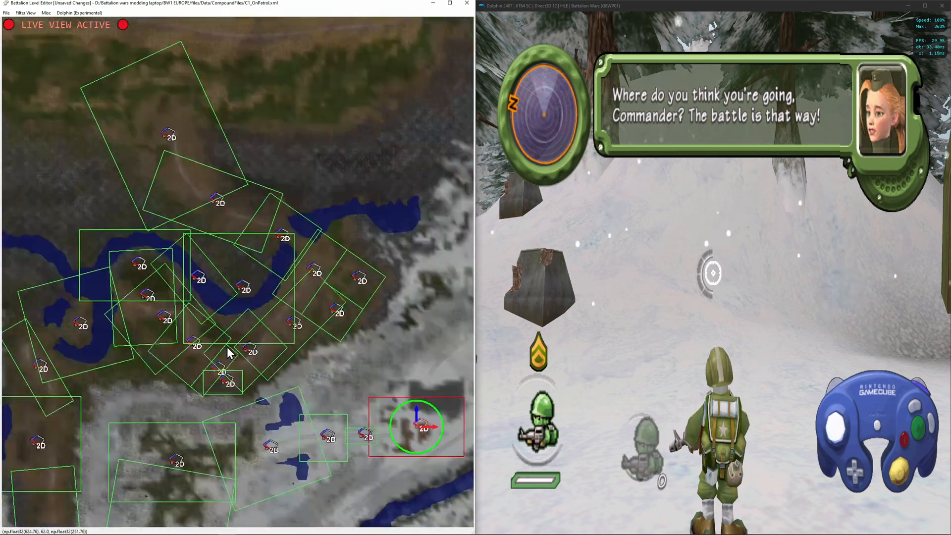
{"action": "left_click", "coordinate": [78, 13]}
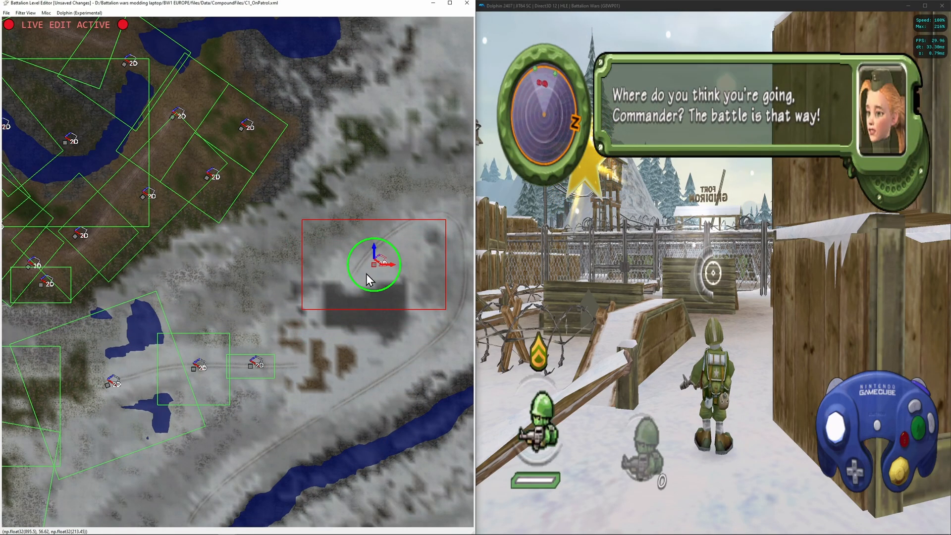
{"action": "left_click_drag", "start_coordinate": [373, 267], "coordinate": [352, 364]}
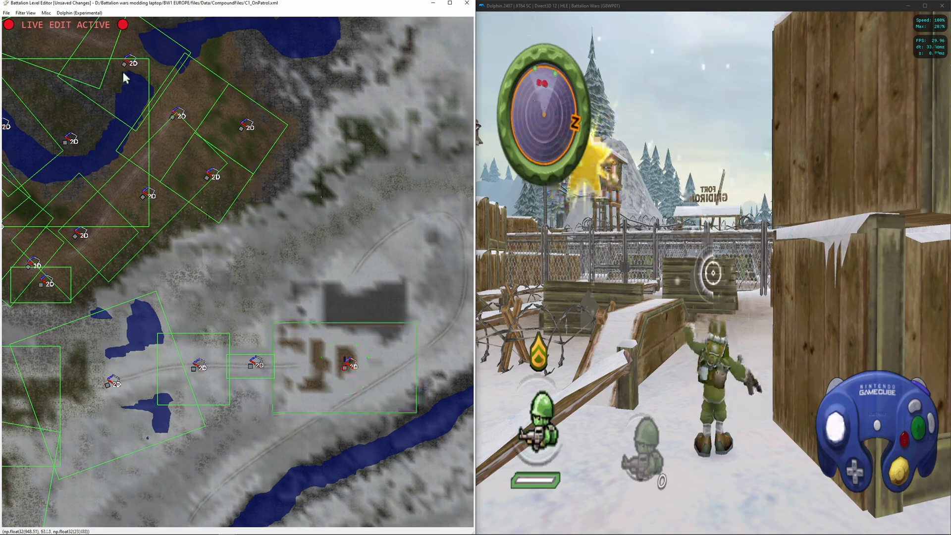
Check the Dolphin (Experimental) options and maximize the editor window.
{"action": "left_click", "coordinate": [25, 13]}
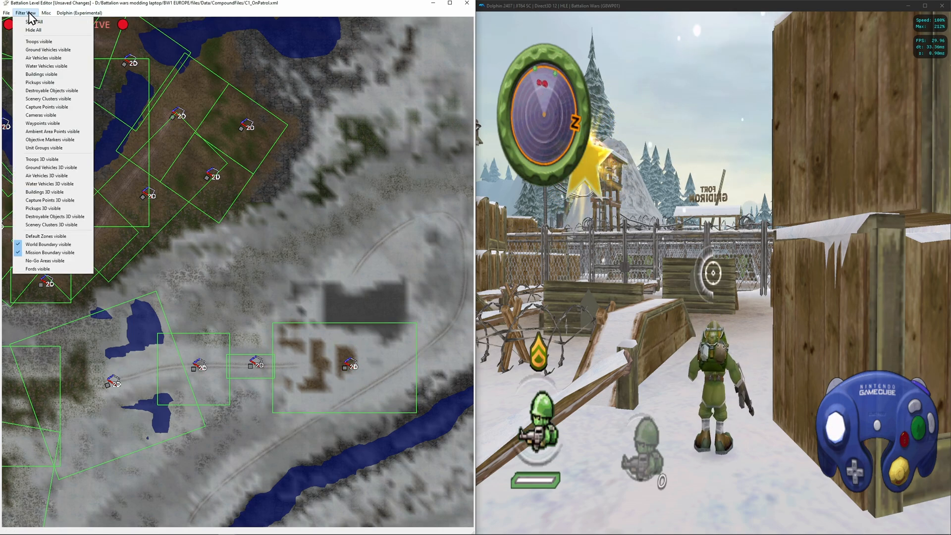
{"action": "left_click", "coordinate": [80, 13]}
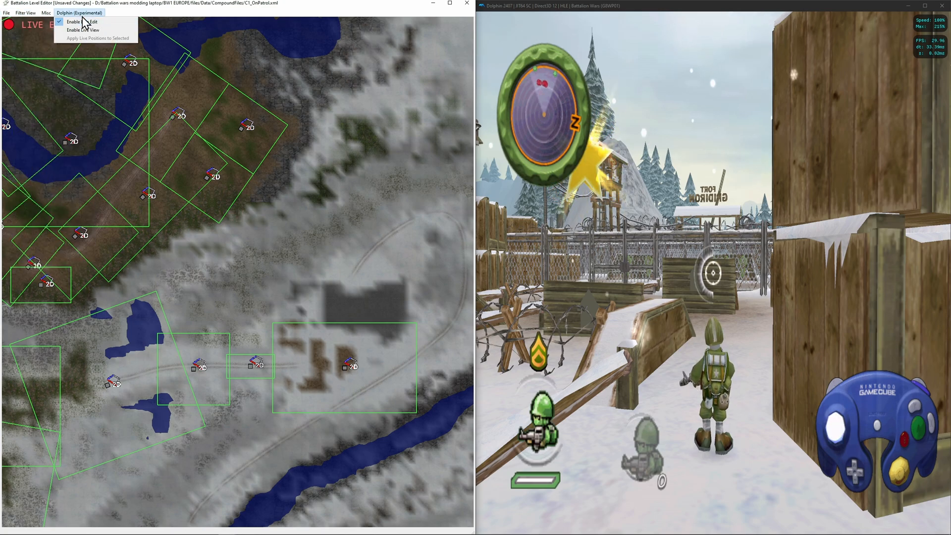
{"action": "left_click", "coordinate": [75, 22]}
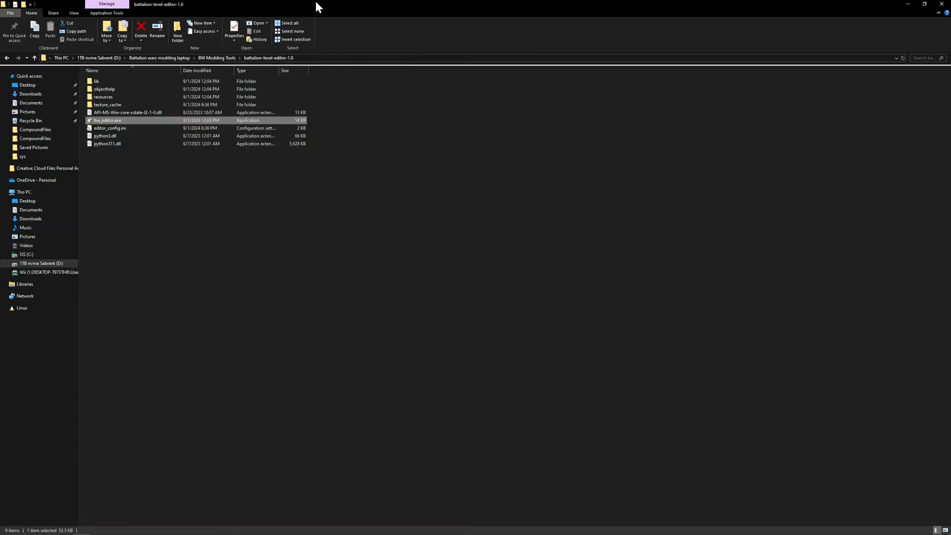
{"action": "double_click", "coordinate": [108, 120]}
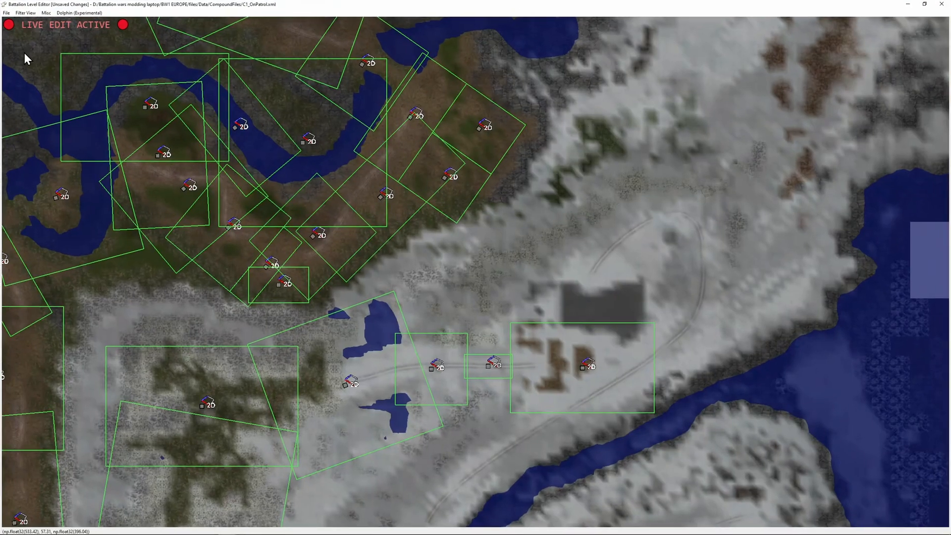
Use Filter View > Show All to display every object category on the map.
{"action": "left_click", "coordinate": [25, 13]}
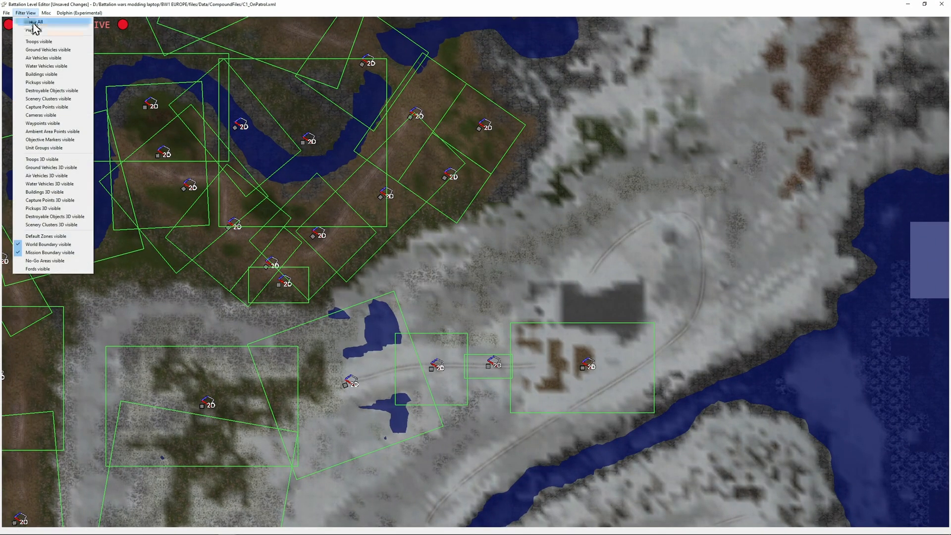
{"action": "left_click", "coordinate": [38, 22]}
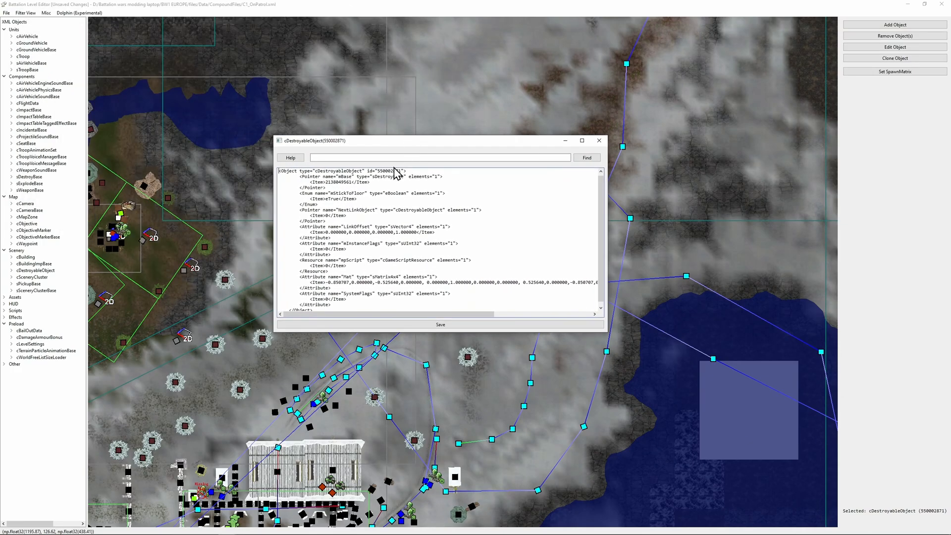
{"action": "double_click", "coordinate": [338, 182]}
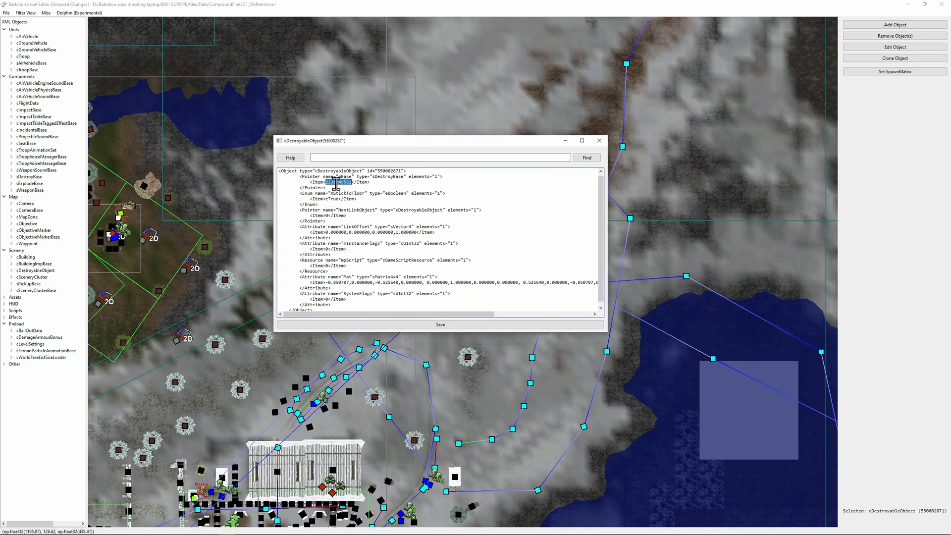
{"action": "right_click", "coordinate": [337, 182]}
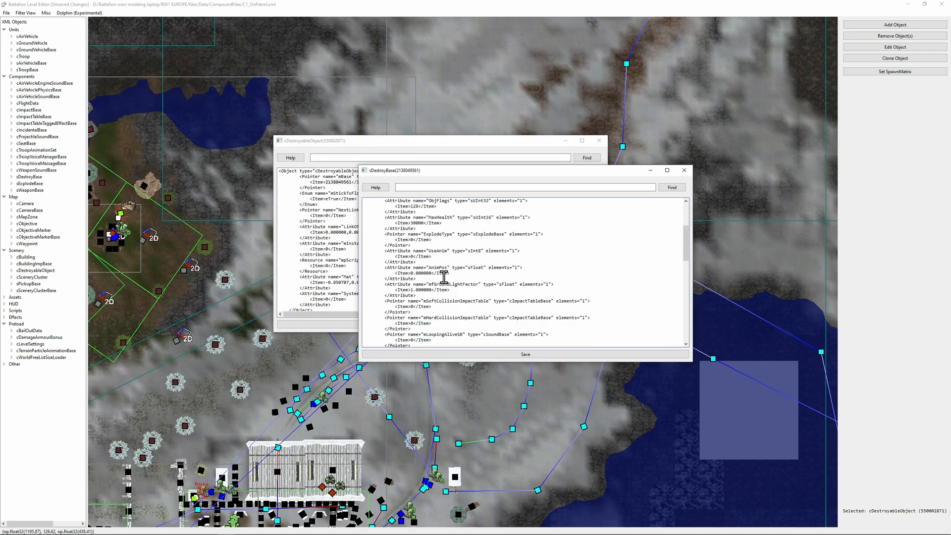
{"action": "left_click", "coordinate": [684, 170]}
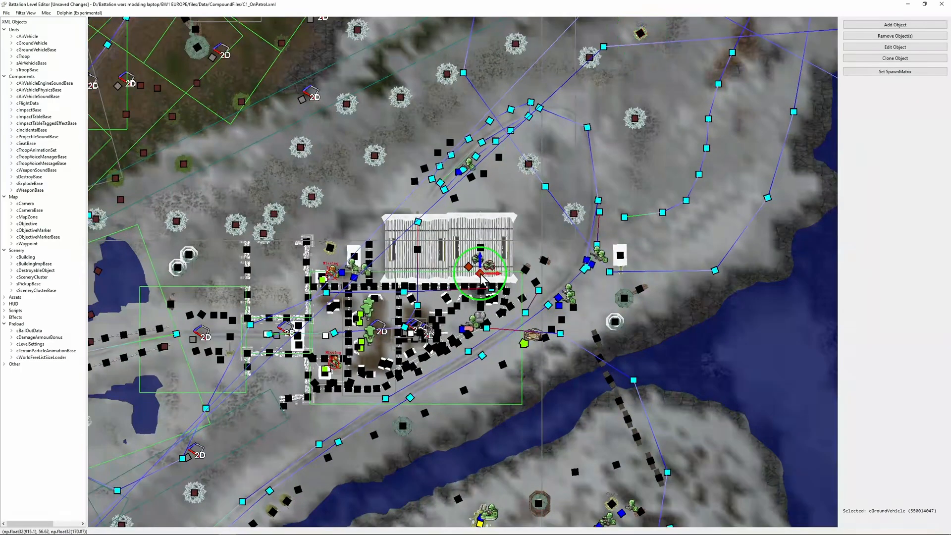
{"action": "left_click", "coordinate": [893, 47]}
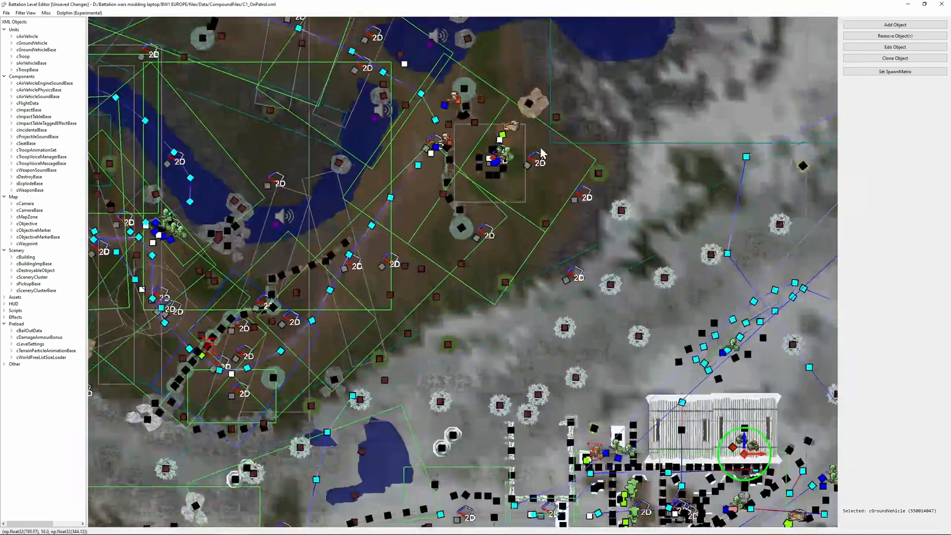
{"action": "left_click", "coordinate": [894, 47]}
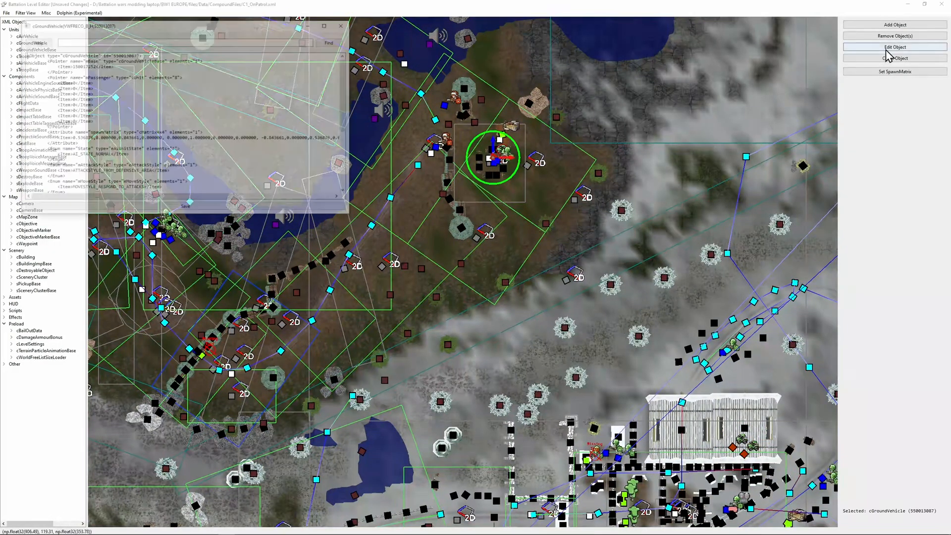
{"action": "left_click", "coordinate": [895, 47]}
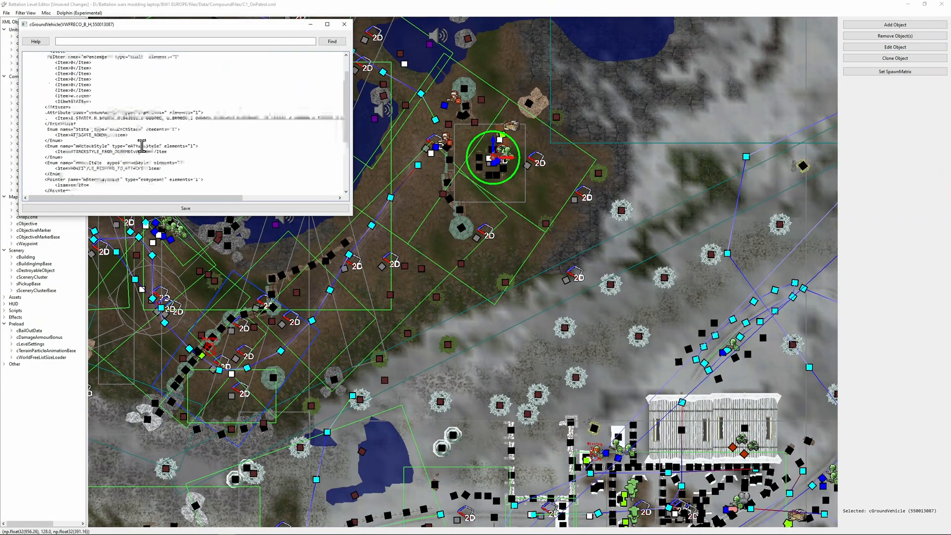
{"action": "left_click", "coordinate": [345, 24]}
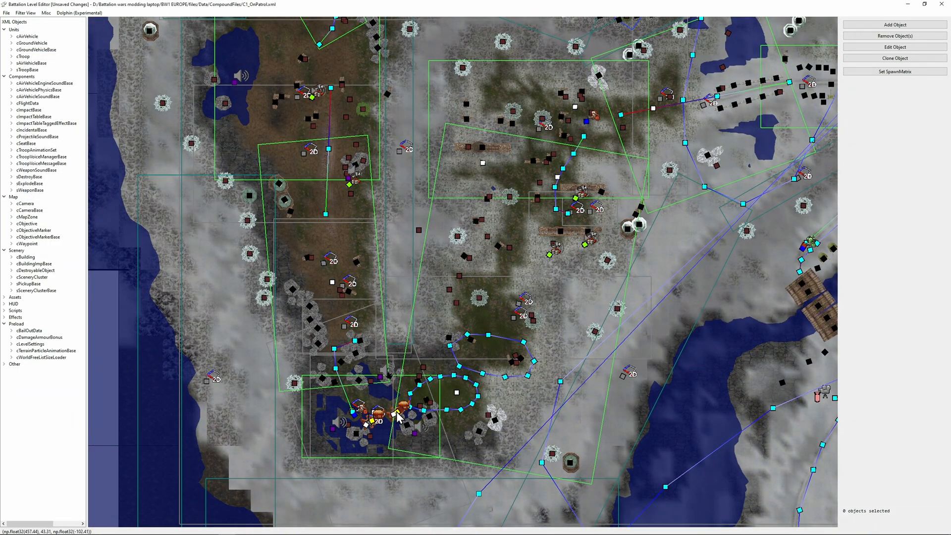
{"action": "mouse_move", "coordinate": [405, 443]}
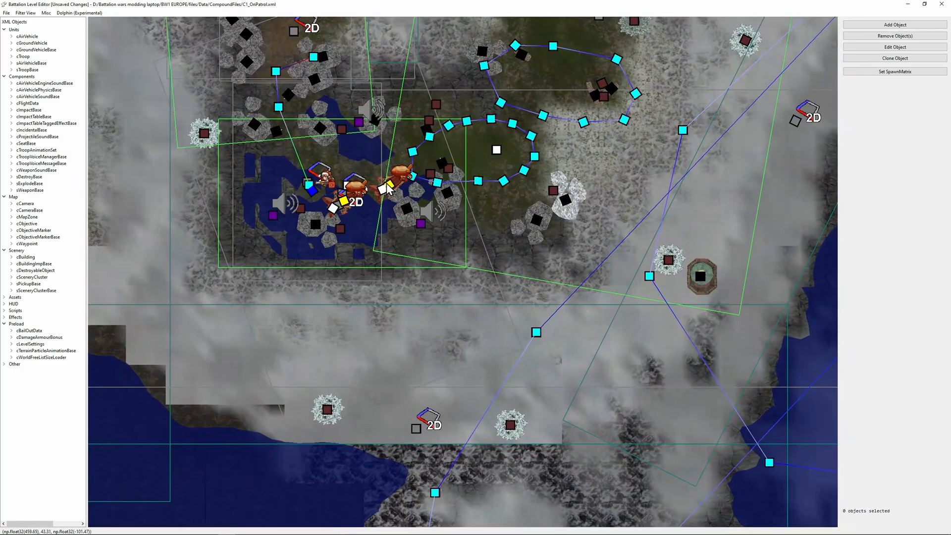
{"action": "left_click", "coordinate": [894, 46]}
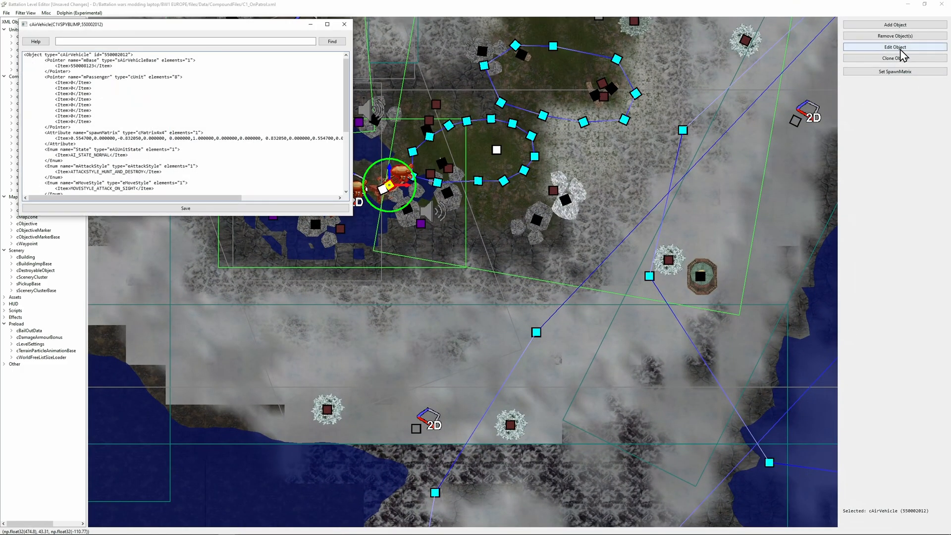
{"action": "left_click", "coordinate": [345, 24]}
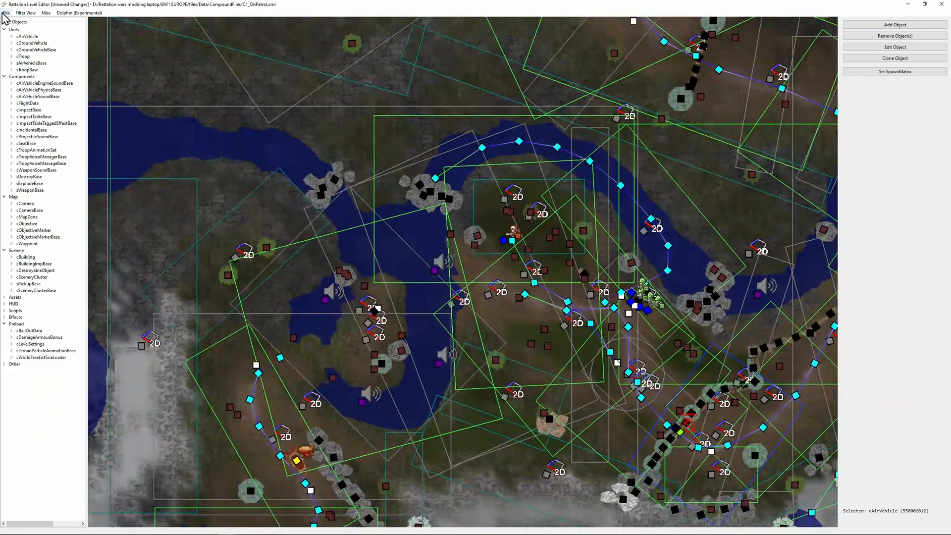
Browse from desktop imports into the original copy's files folder.
{"action": "left_click", "coordinate": [6, 13]}
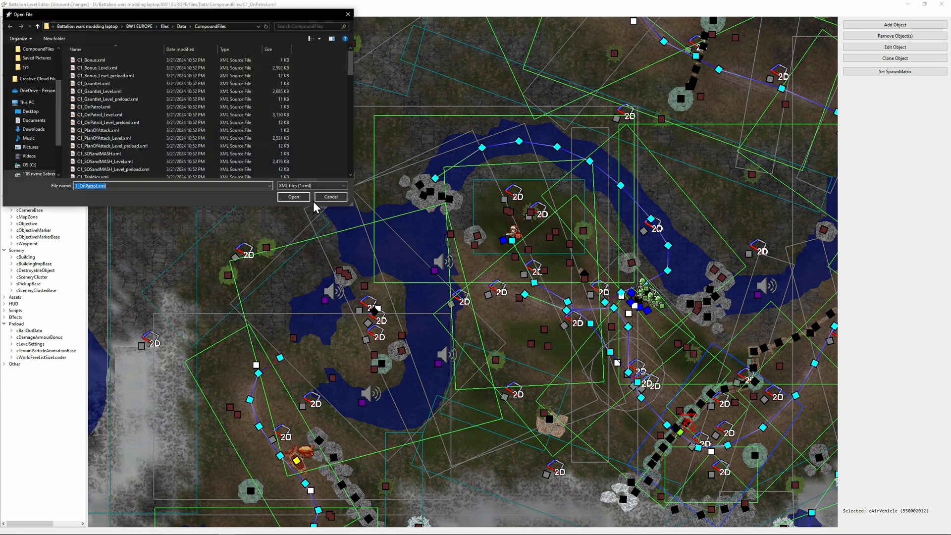
{"action": "scroll", "scroll_direction": "down", "scroll_amount": 3}
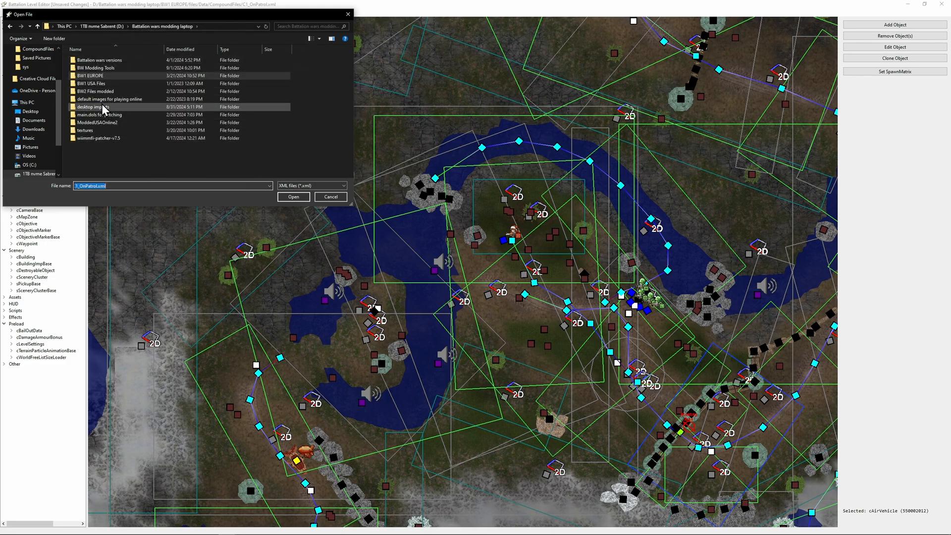
{"action": "double_click", "coordinate": [89, 107]}
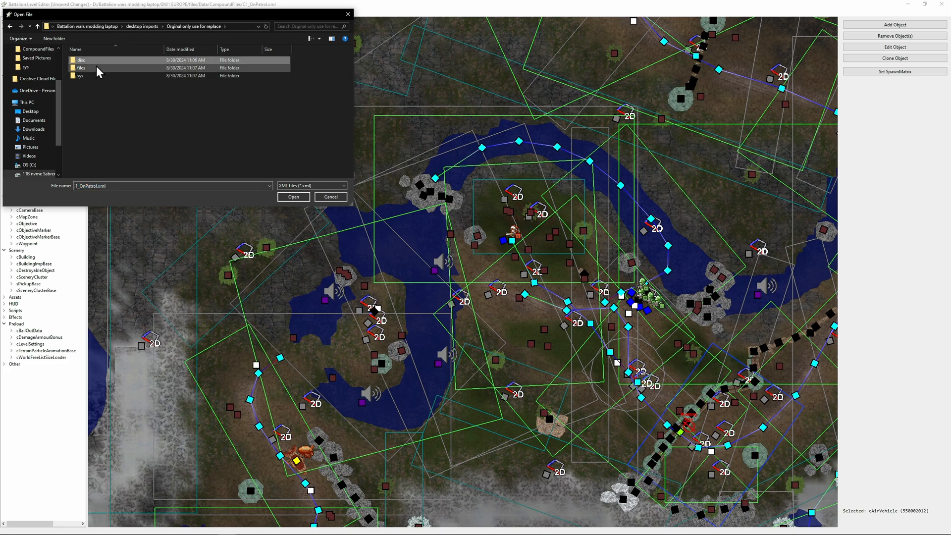
{"action": "double_click", "coordinate": [80, 67]}
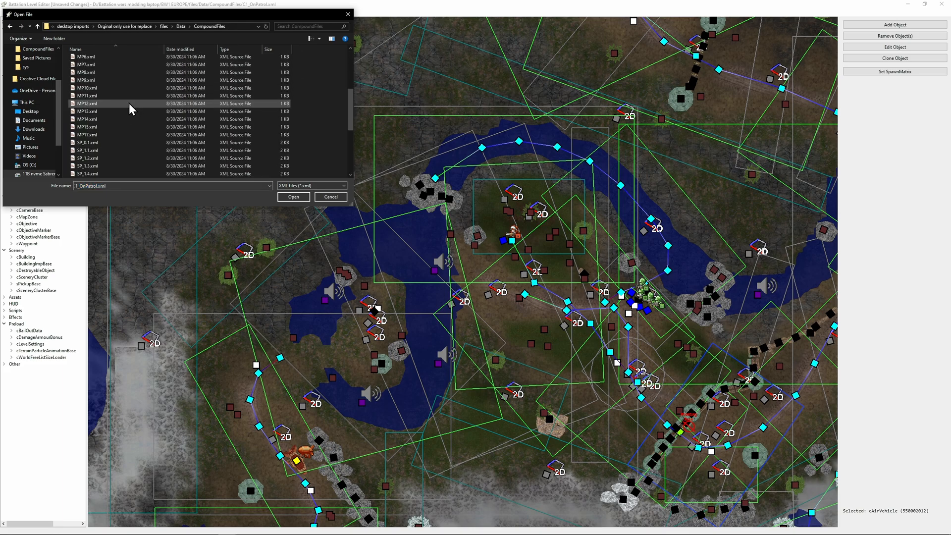
Select SP_0.1.xml in CompoundFiles and load it.
{"action": "scroll", "scroll_direction": "down", "scroll_amount": 3}
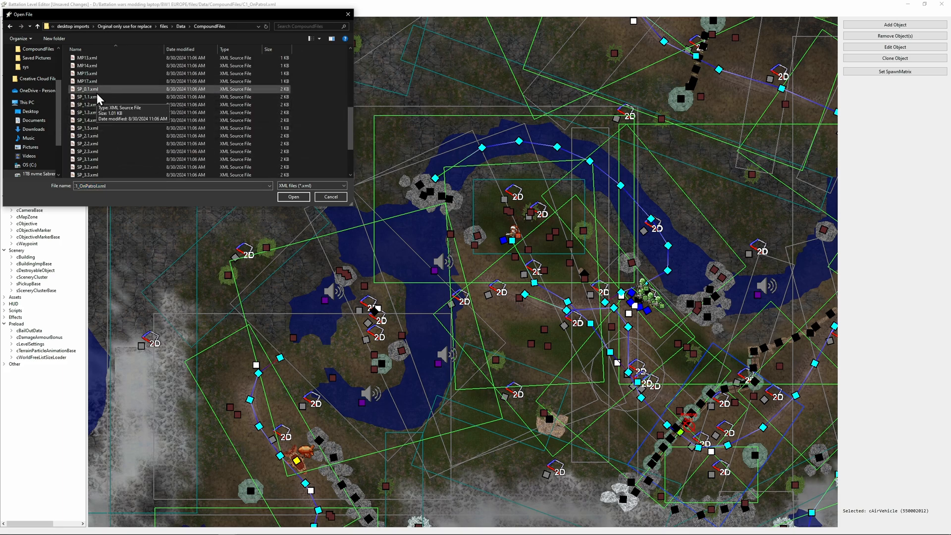
{"action": "left_click", "coordinate": [293, 196]}
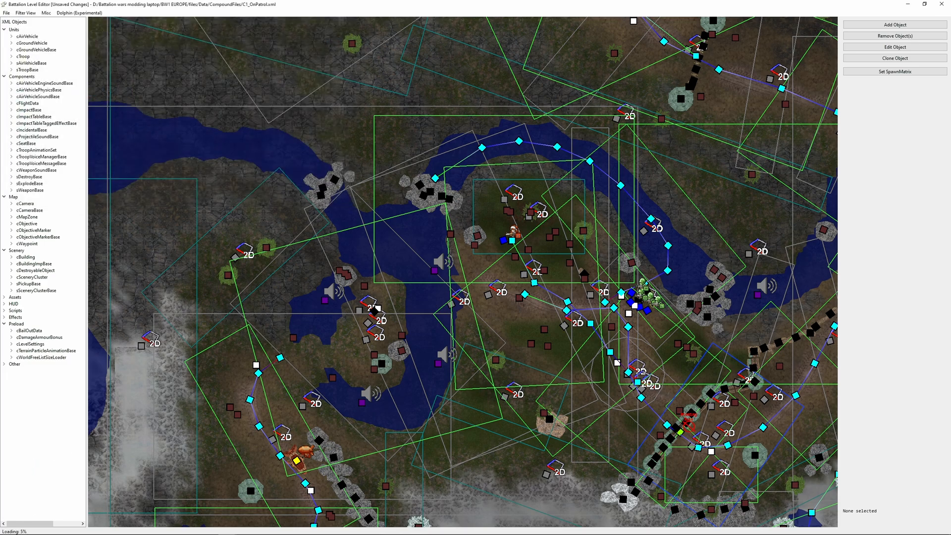
{"action": "left_click", "coordinate": [309, 376]}
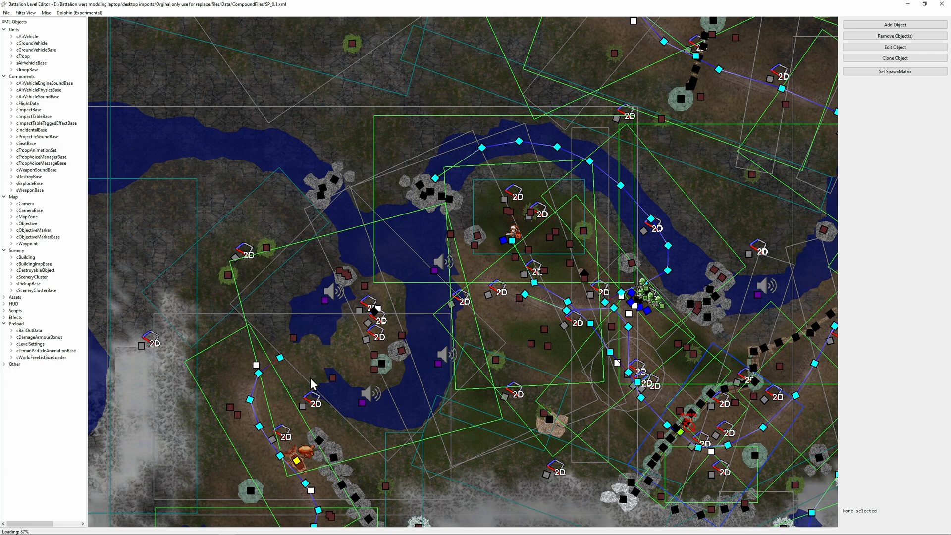
{"action": "mouse_move", "coordinate": [575, 345]}
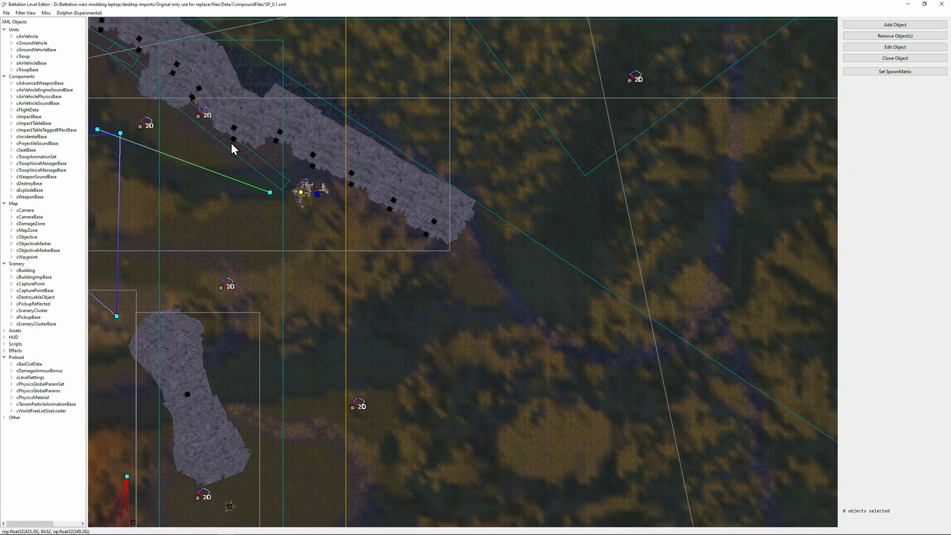
{"action": "left_click", "coordinate": [302, 192]}
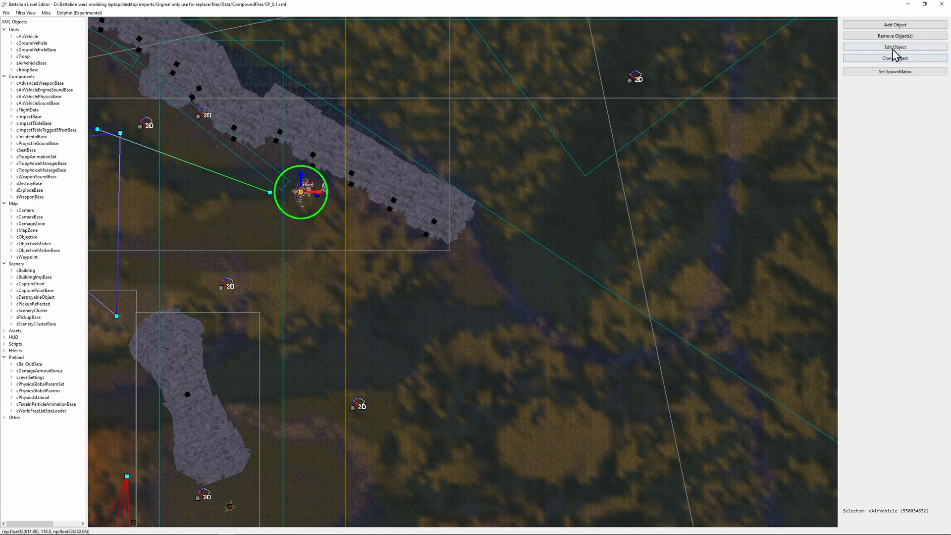
{"action": "left_click", "coordinate": [894, 47]}
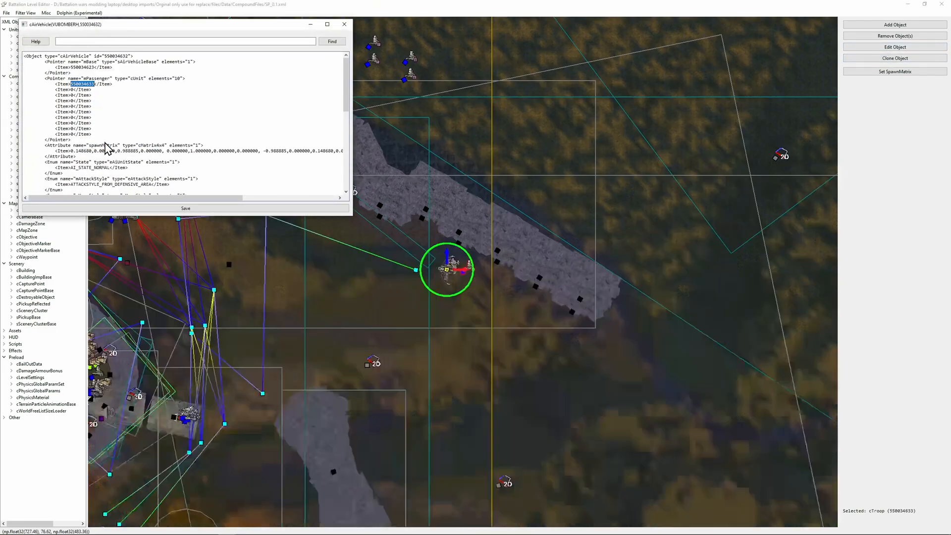
{"action": "left_click", "coordinate": [343, 24]}
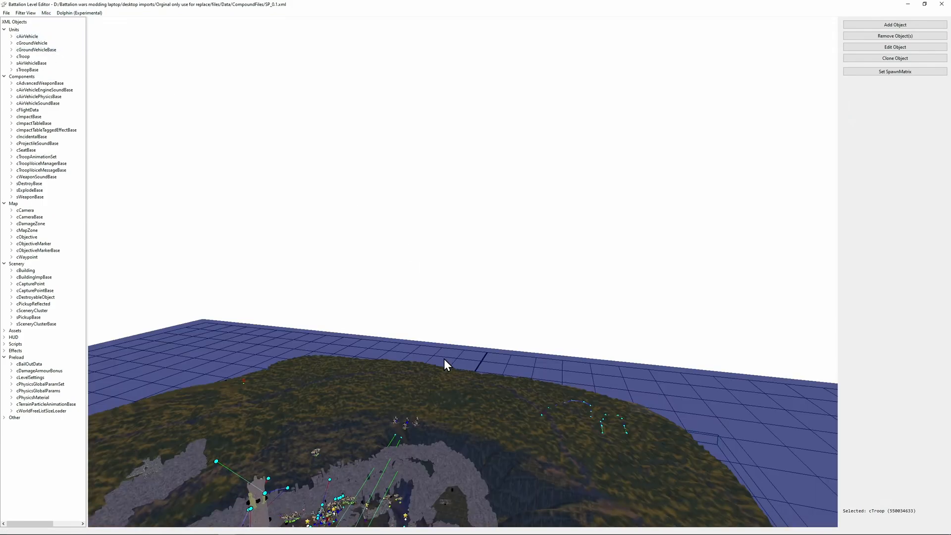
{"action": "left_click", "coordinate": [894, 46]}
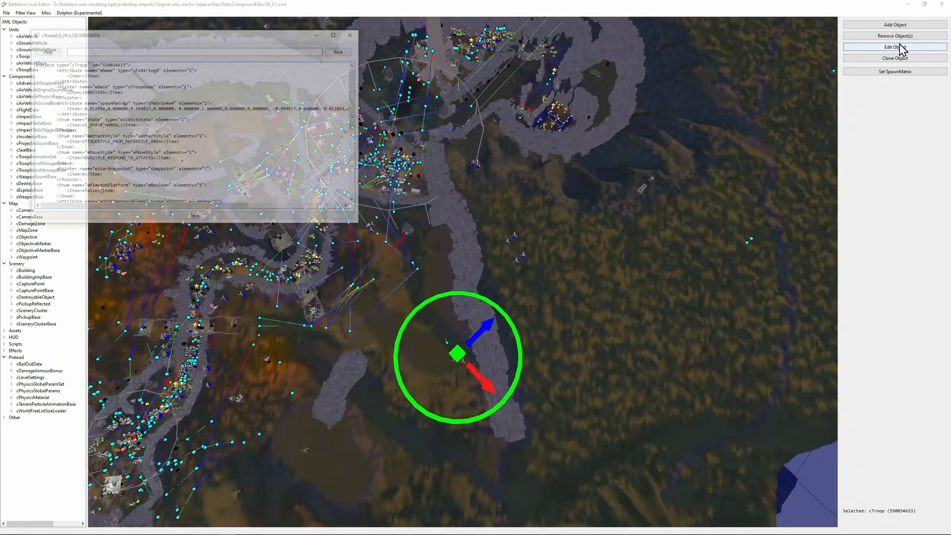
{"action": "left_click", "coordinate": [894, 47]}
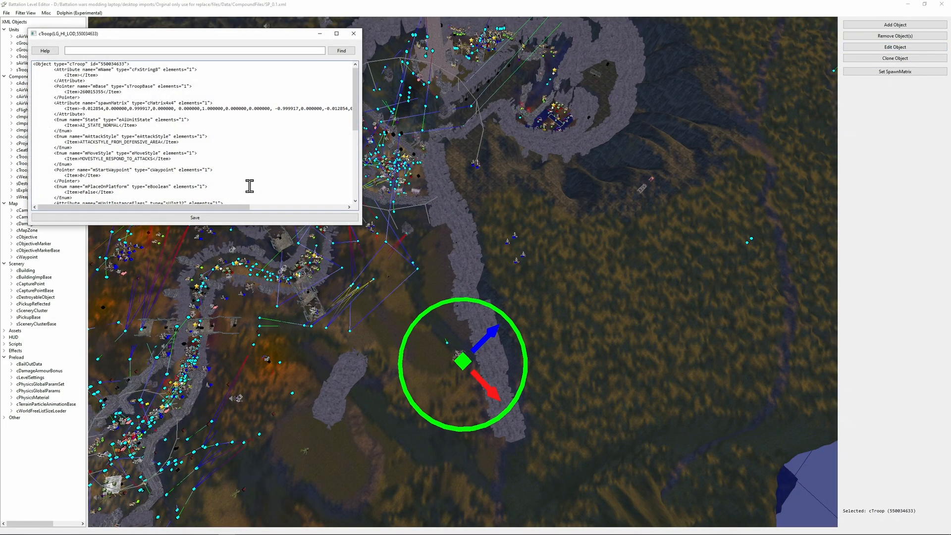
{"action": "scroll", "scroll_direction": "down", "scroll_amount": 3}
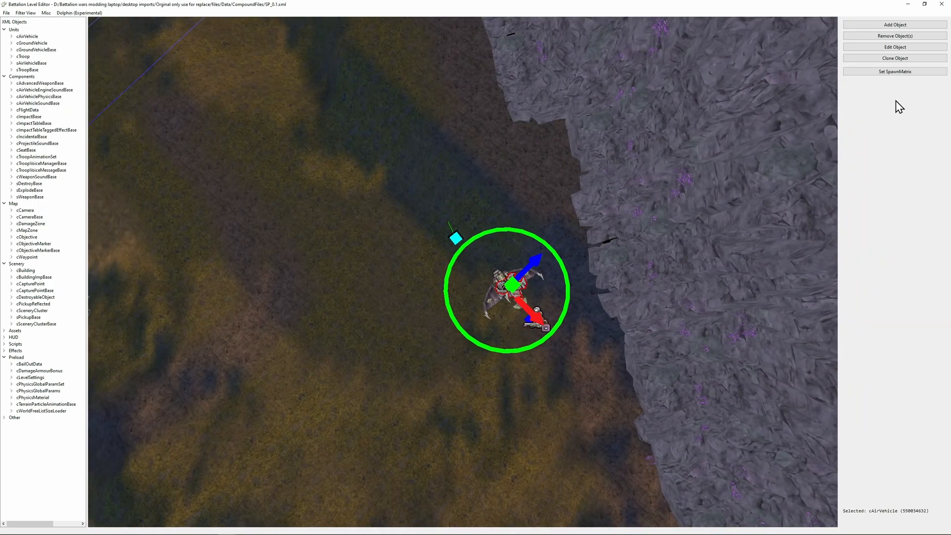
{"action": "left_click", "coordinate": [894, 47]}
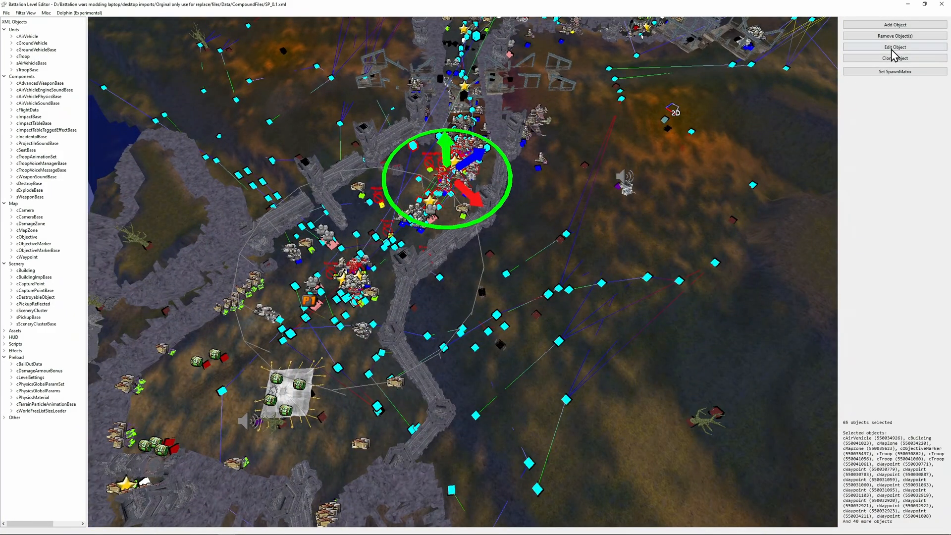
{"action": "left_click", "coordinate": [893, 47]}
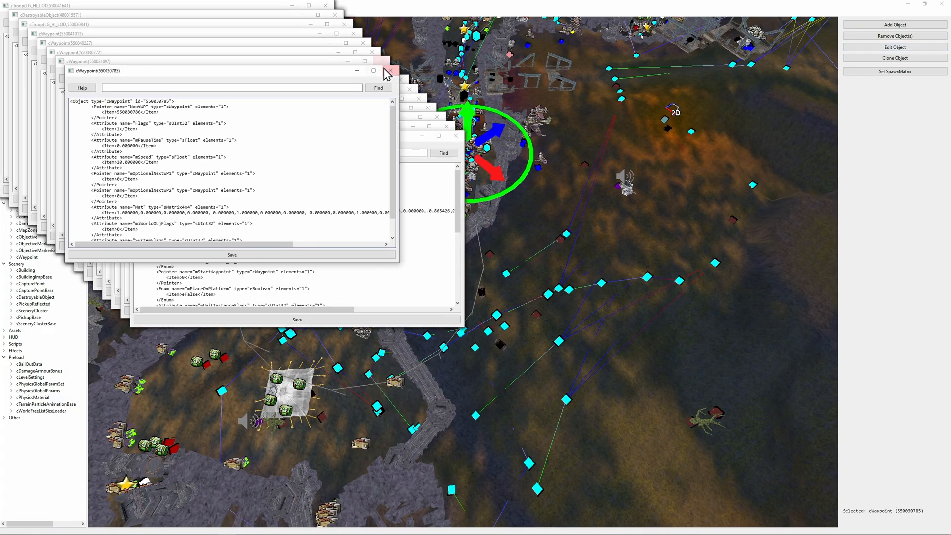
{"action": "left_click", "coordinate": [391, 71]}
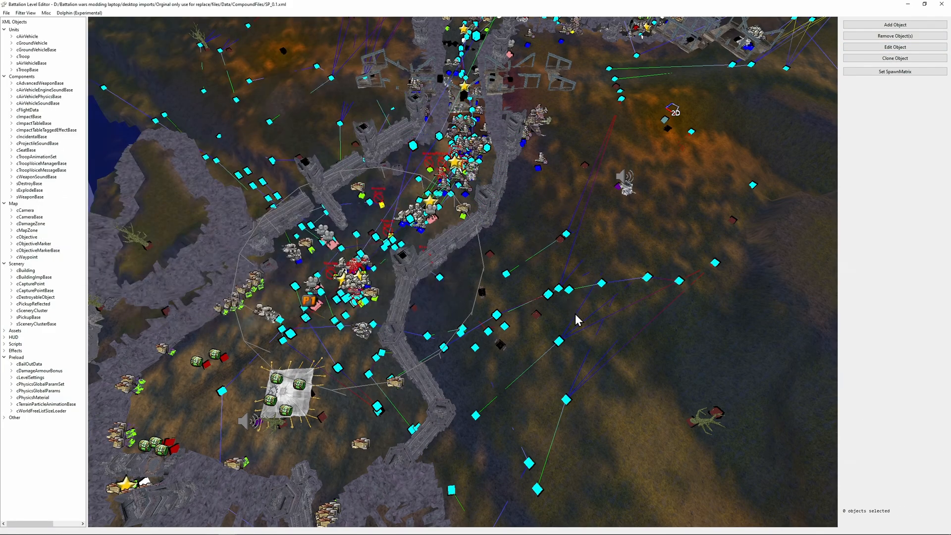